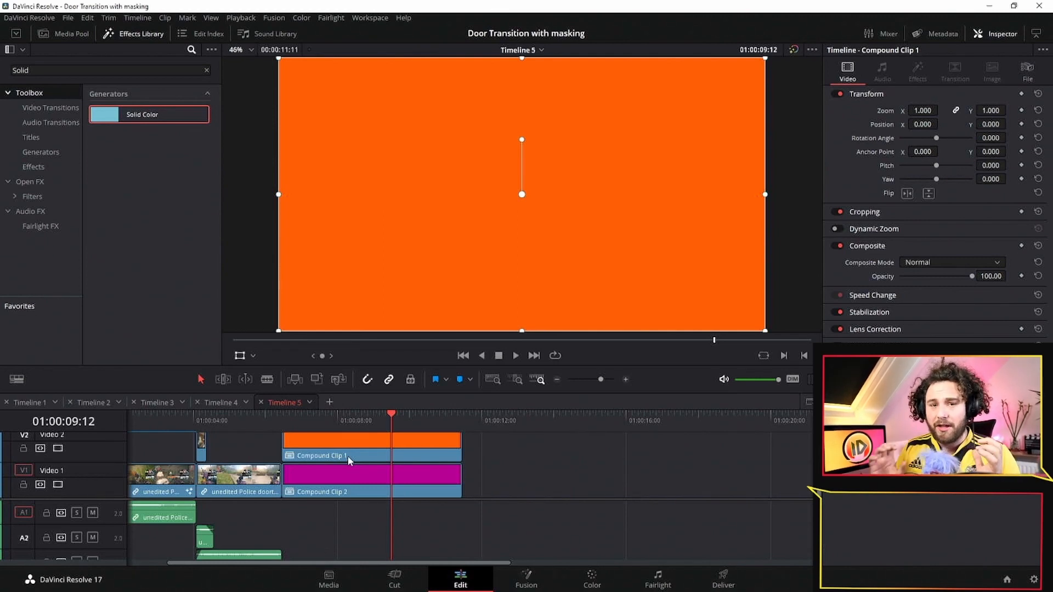
mouse_move(357, 440)
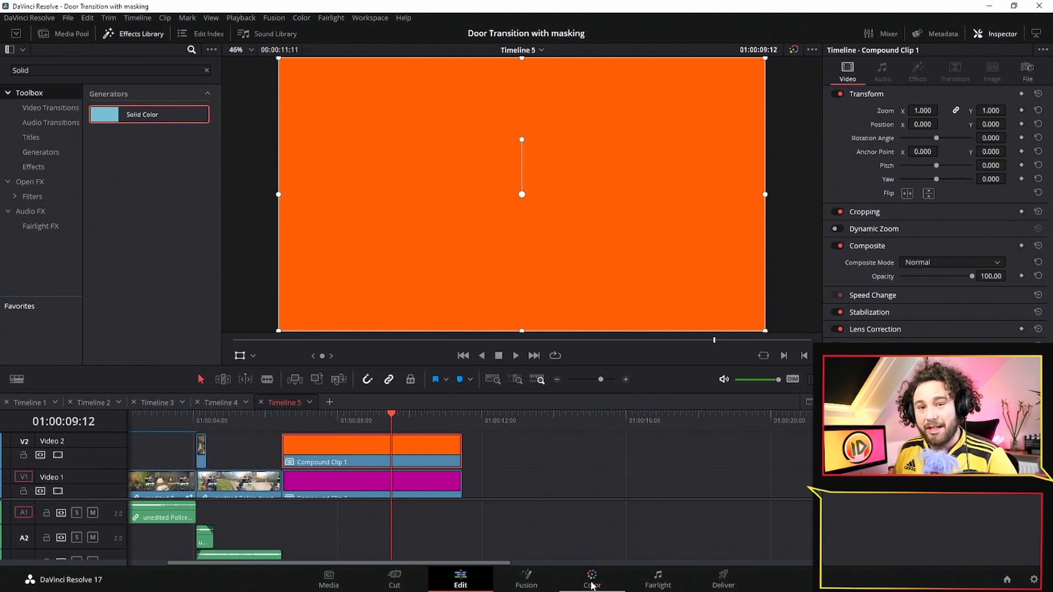
Step: Switch to the Color page and select the orange compound clip on V2 for grading
left_click(591, 579)
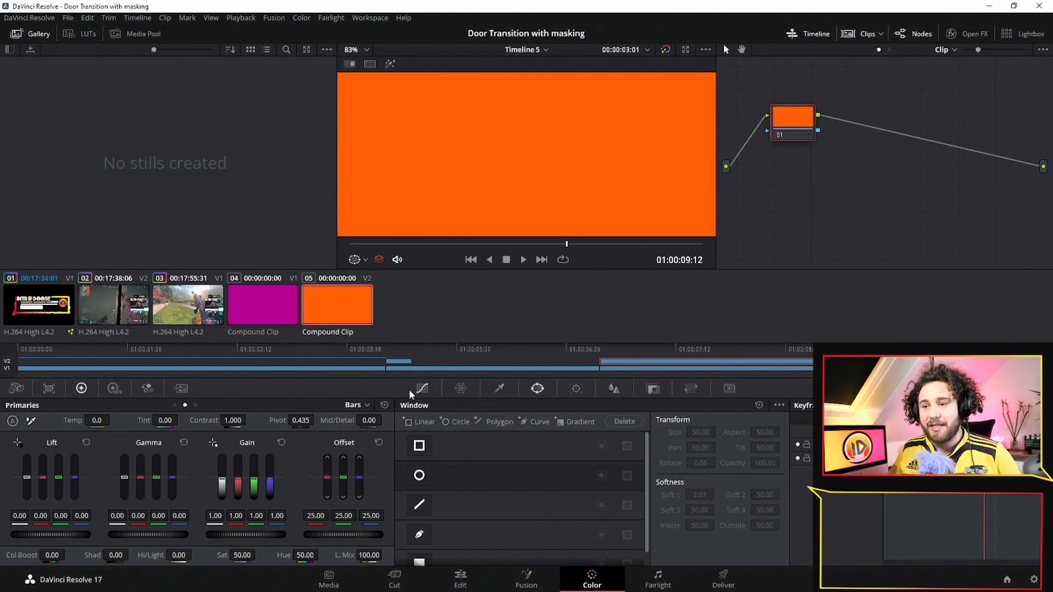
mouse_move(623, 357)
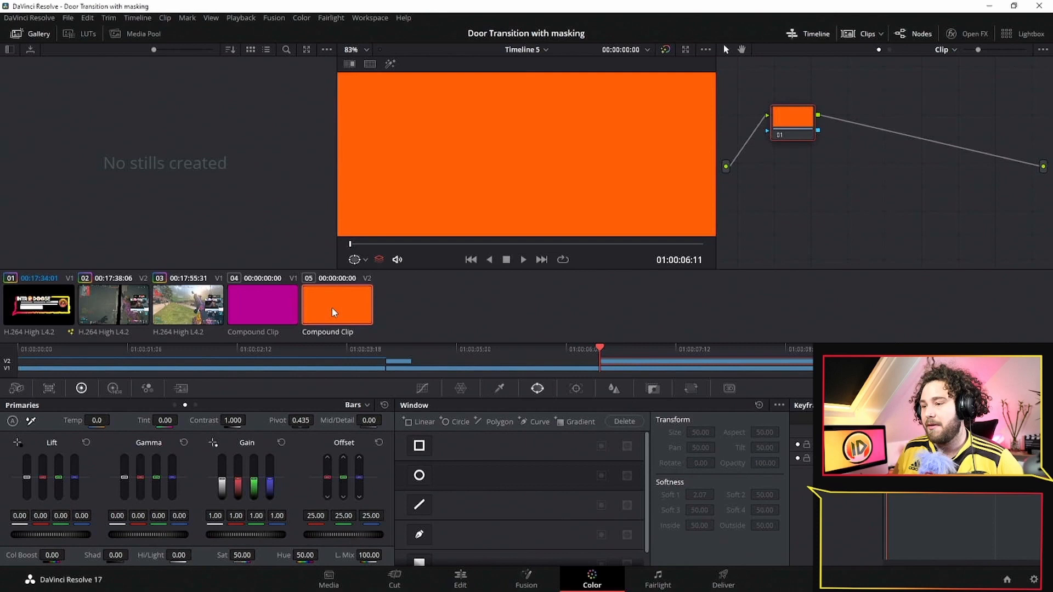
left_click(262, 304)
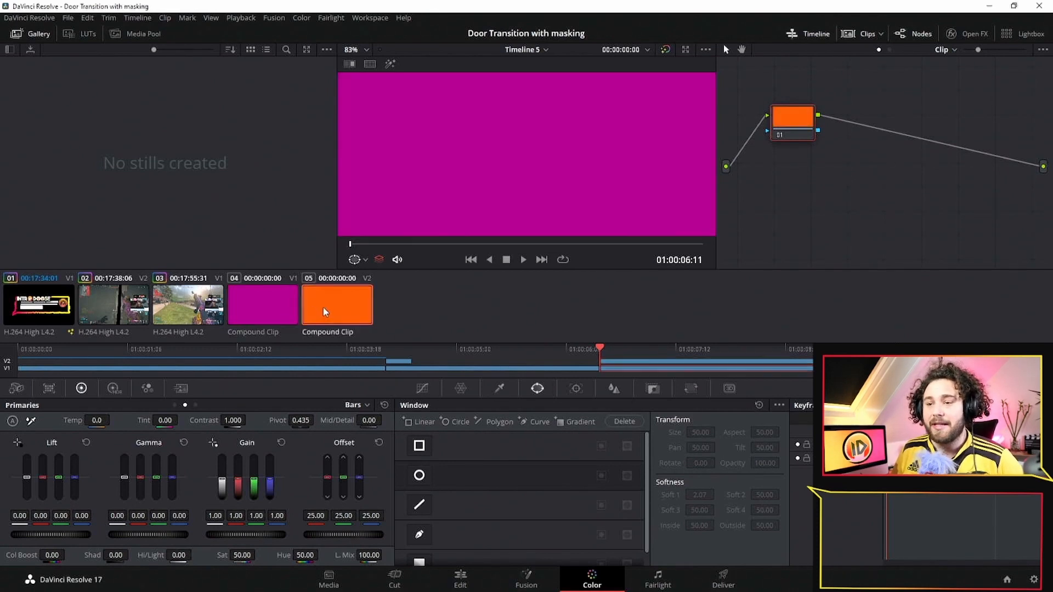
left_click(262, 304)
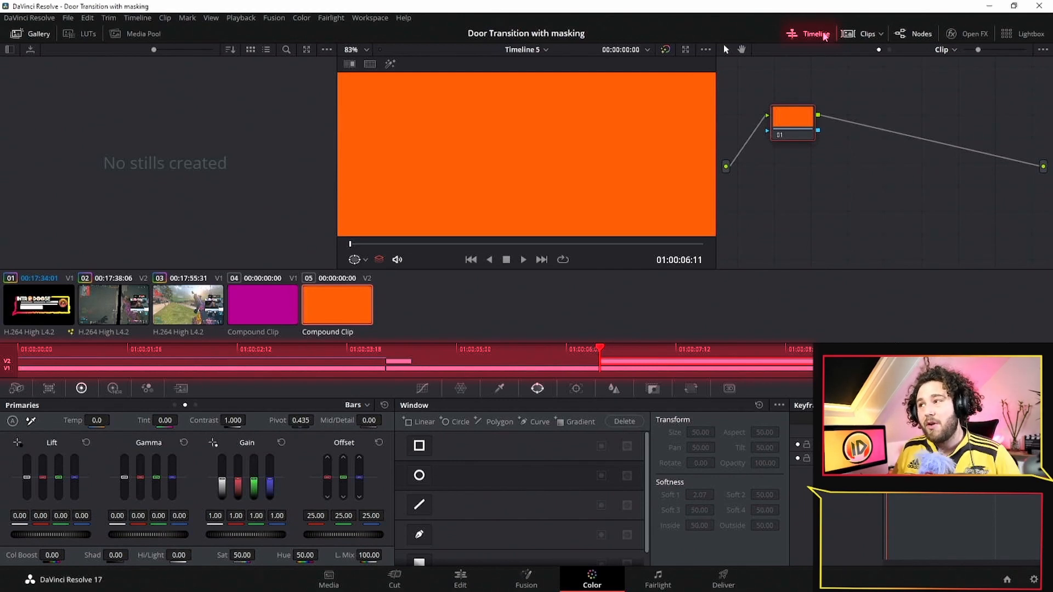
Step: Add an Alpha Output to the orange clip's node graph from the Nodes panel menu
left_click(866, 34)
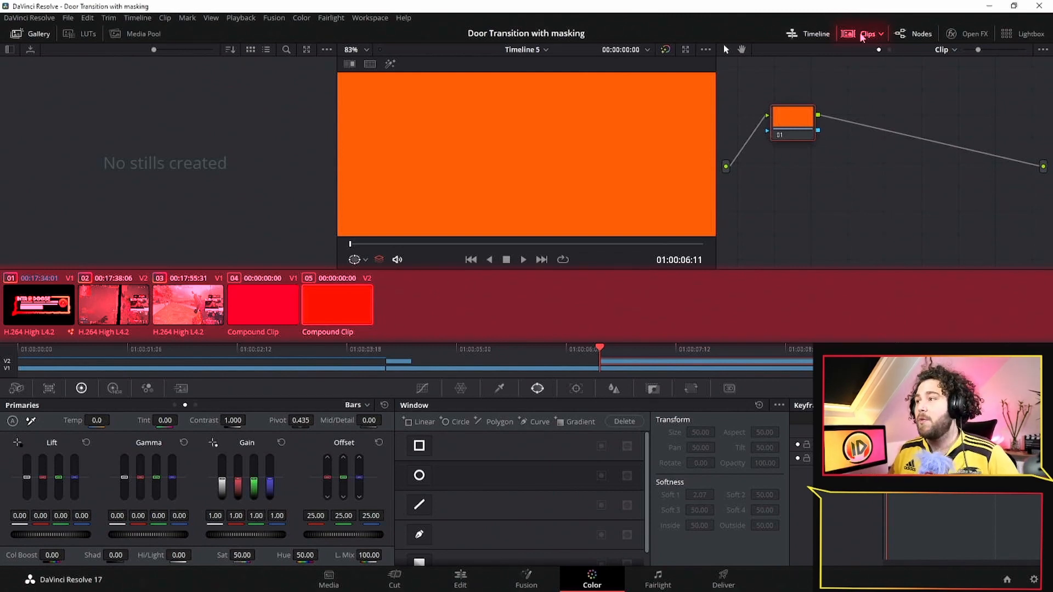
left_click(921, 34)
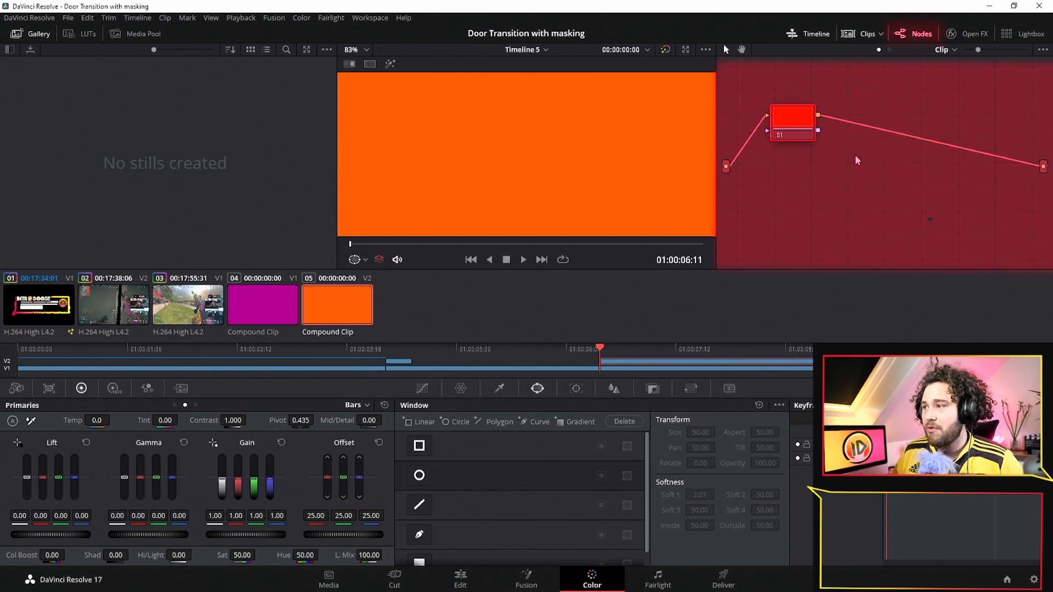
right_click(856, 160)
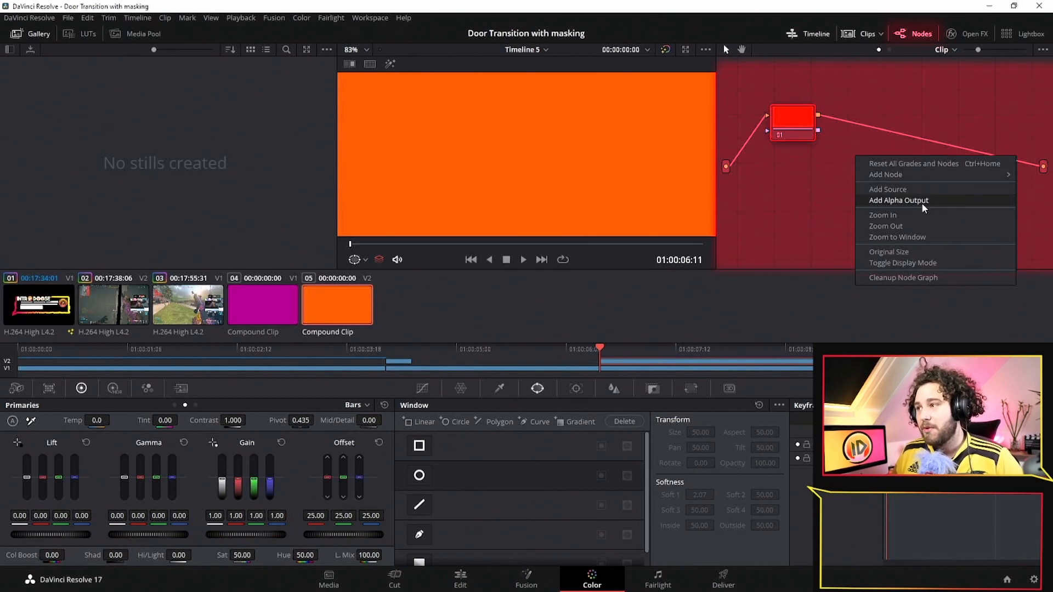
left_click(898, 199)
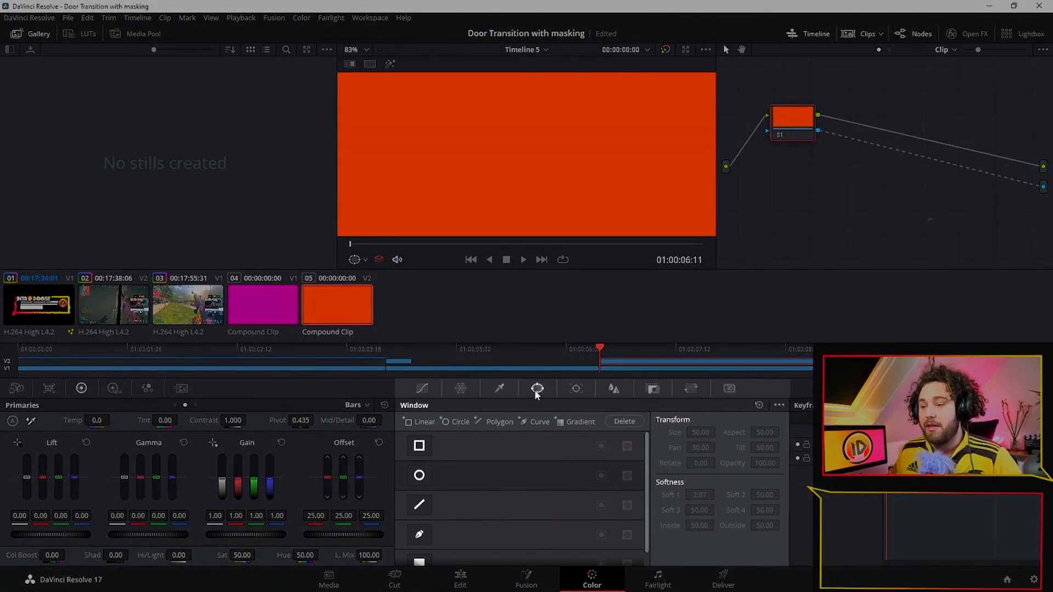
Step: Draw a Curve pen window near the frame centre and connect its node to the Alpha Output
left_click(537, 388)
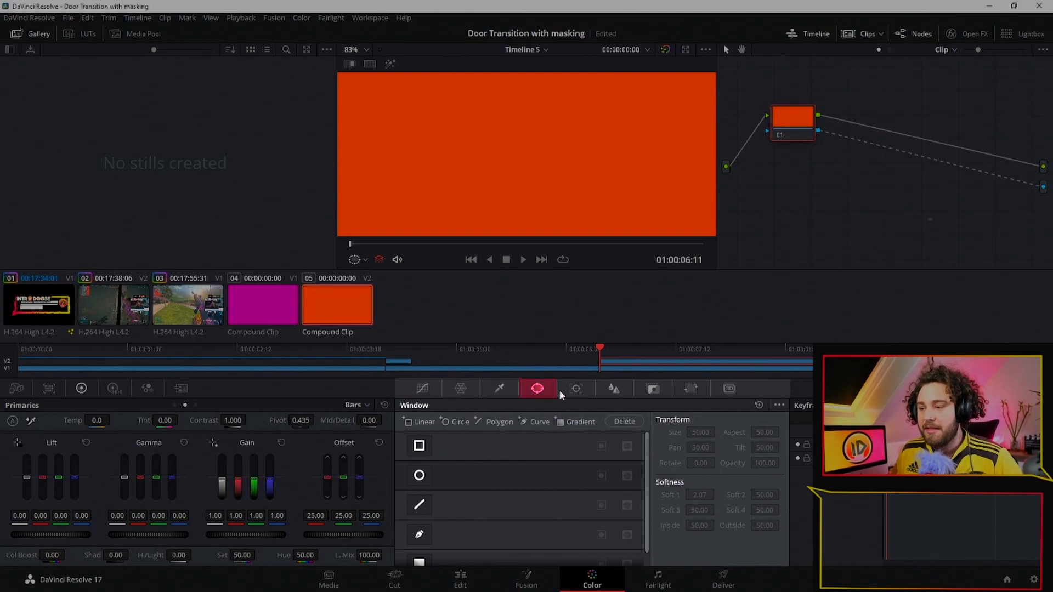
mouse_move(434, 452)
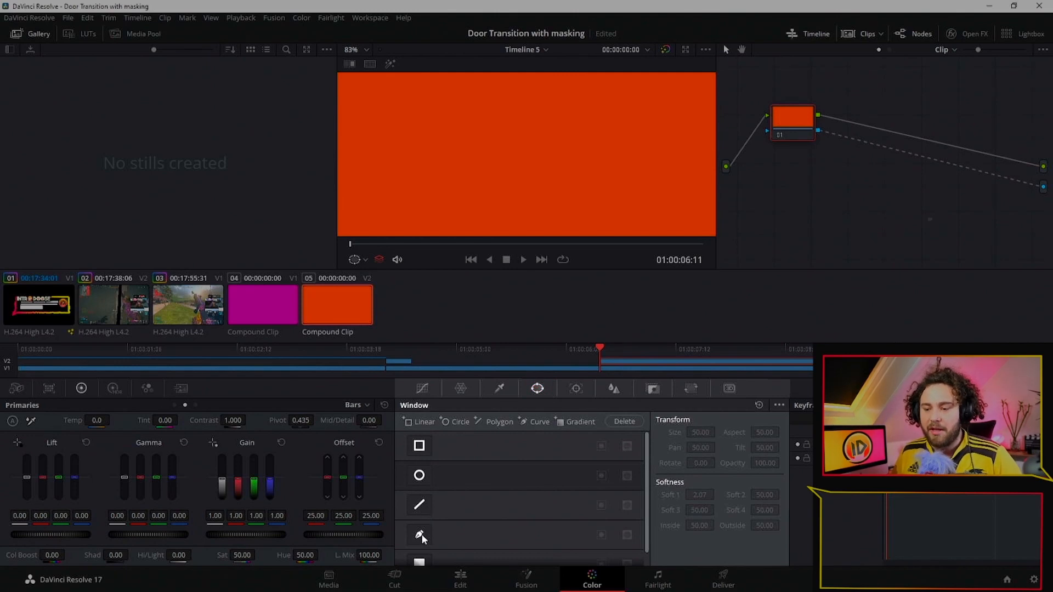
left_click(419, 534)
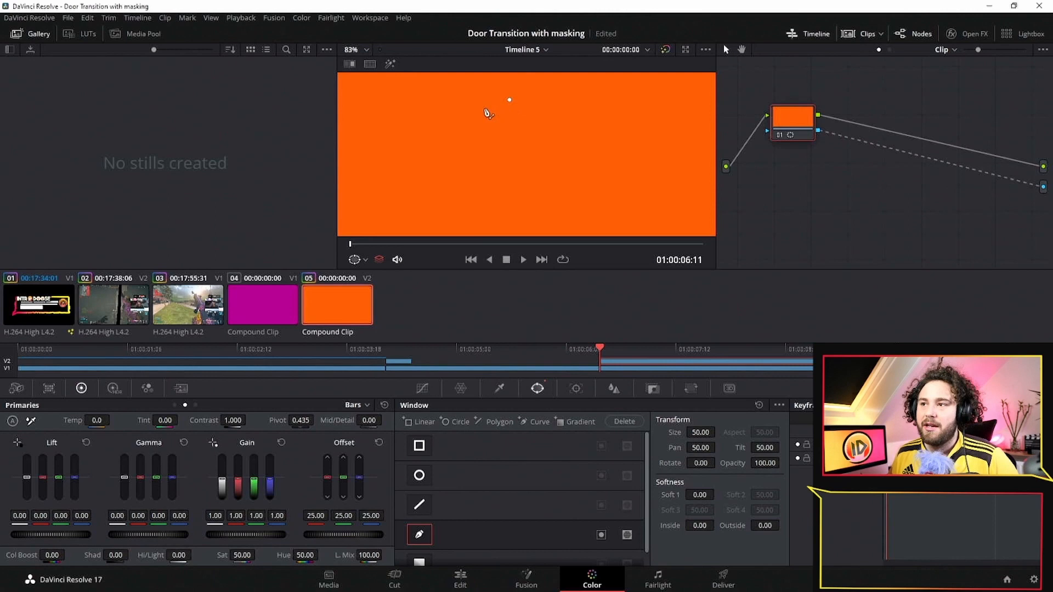
left_click(578, 216)
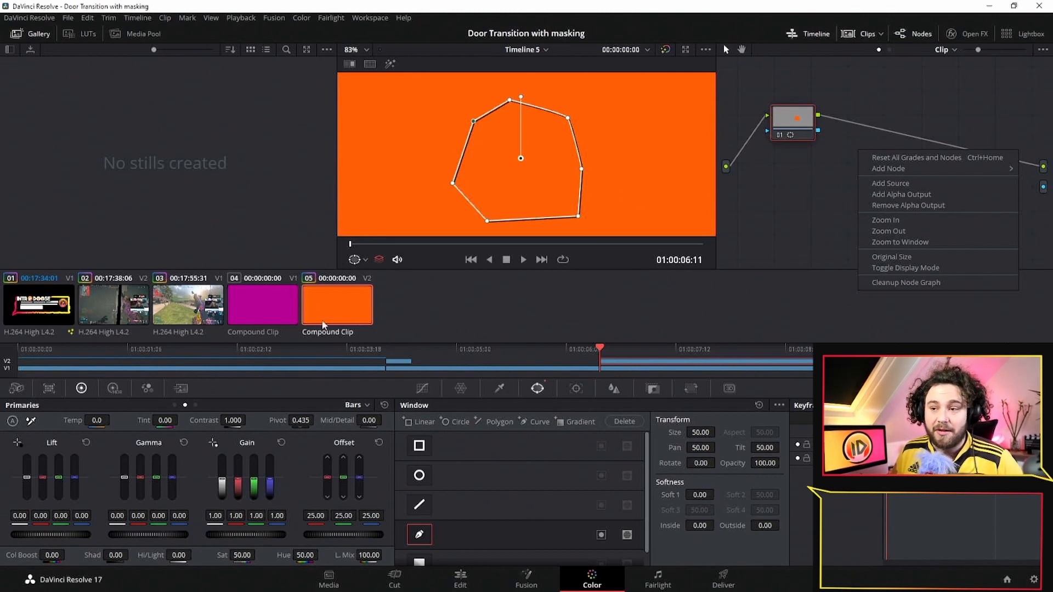
left_click(907, 160)
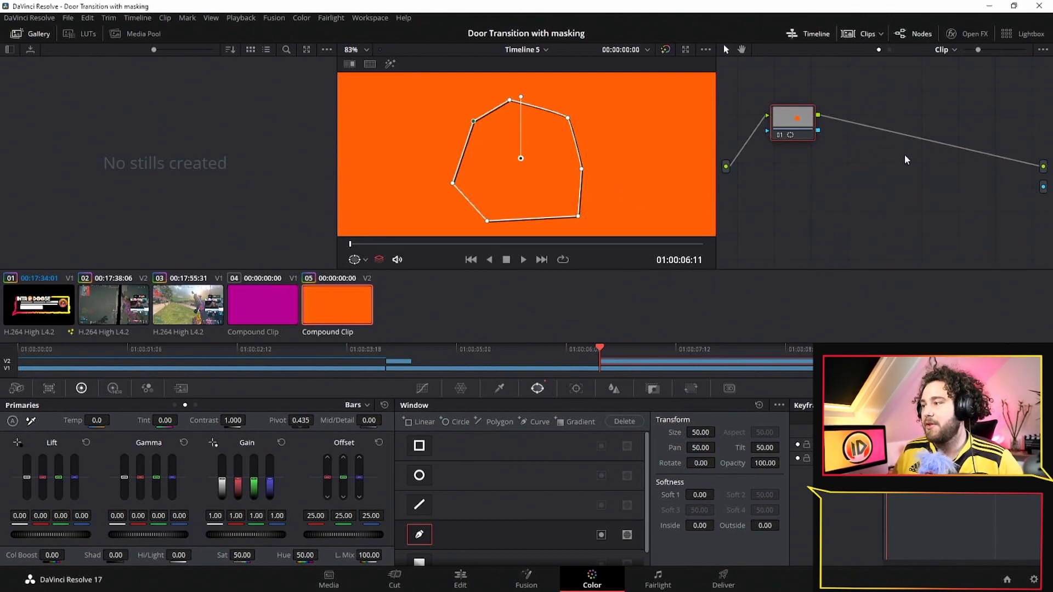
right_click(907, 160)
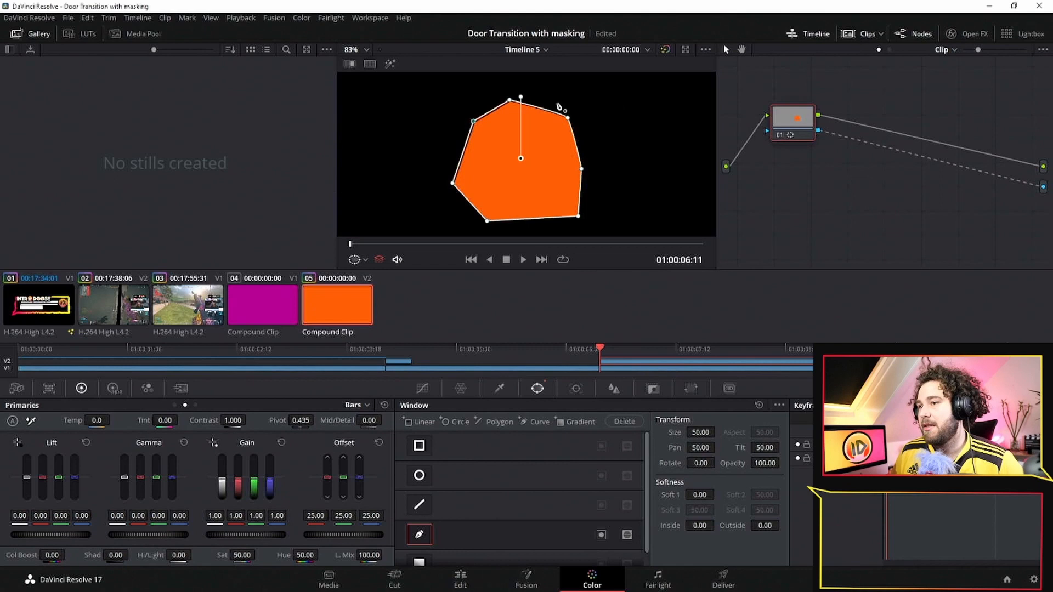
left_click(459, 579)
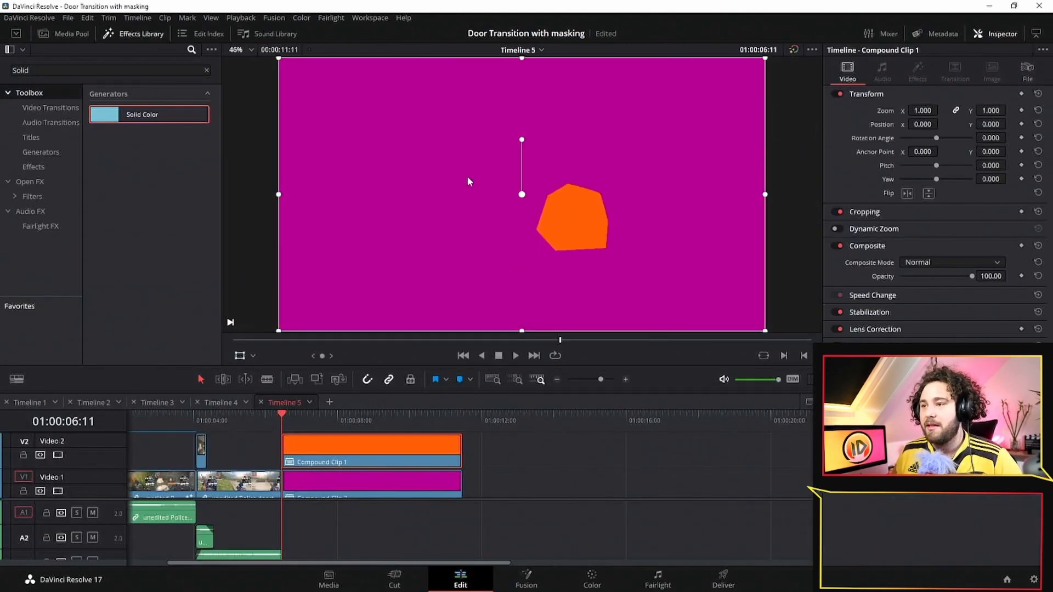
mouse_move(573, 219)
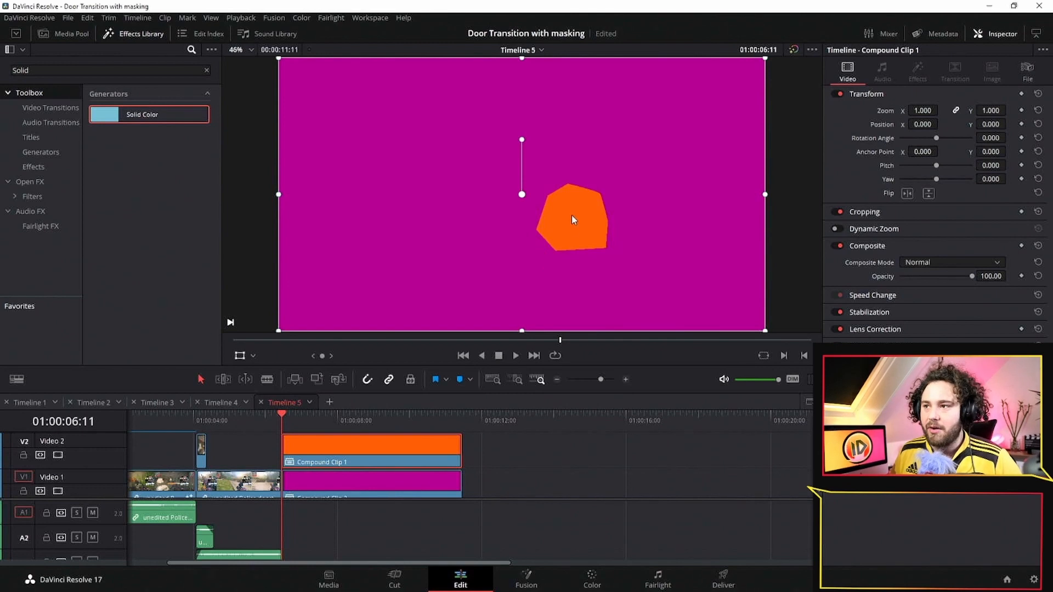
left_click(591, 579)
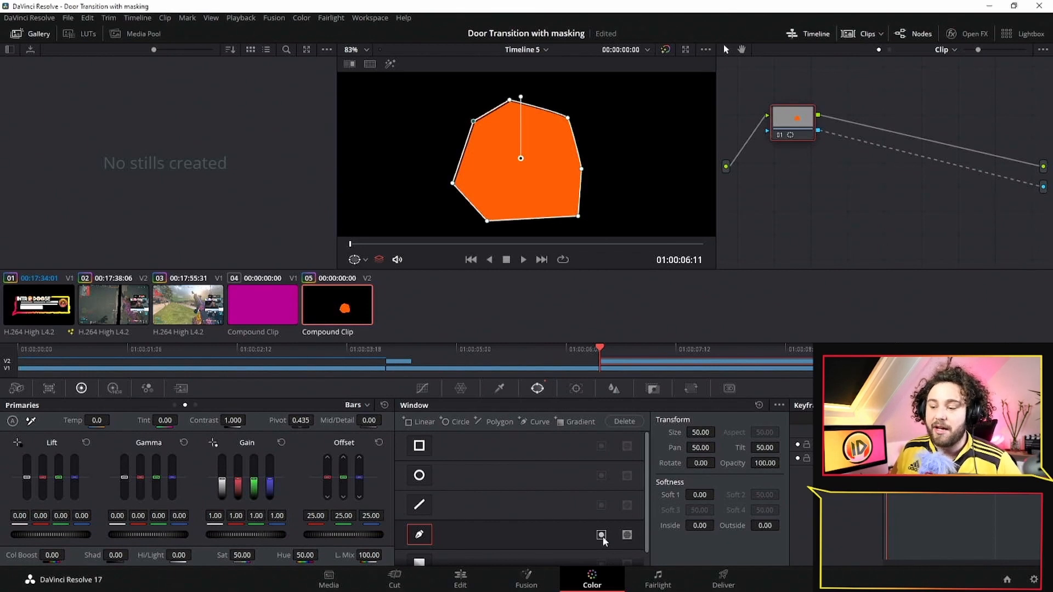
Step: Invert the Curve window so the shape's interior is cut out of the orange clip
left_click(600, 535)
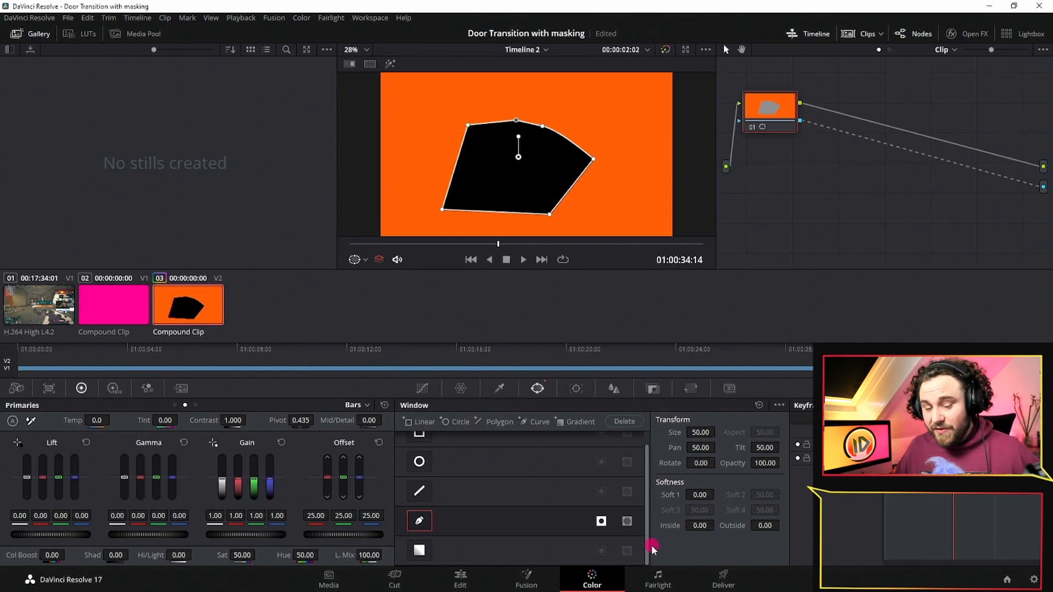
left_click(460, 579)
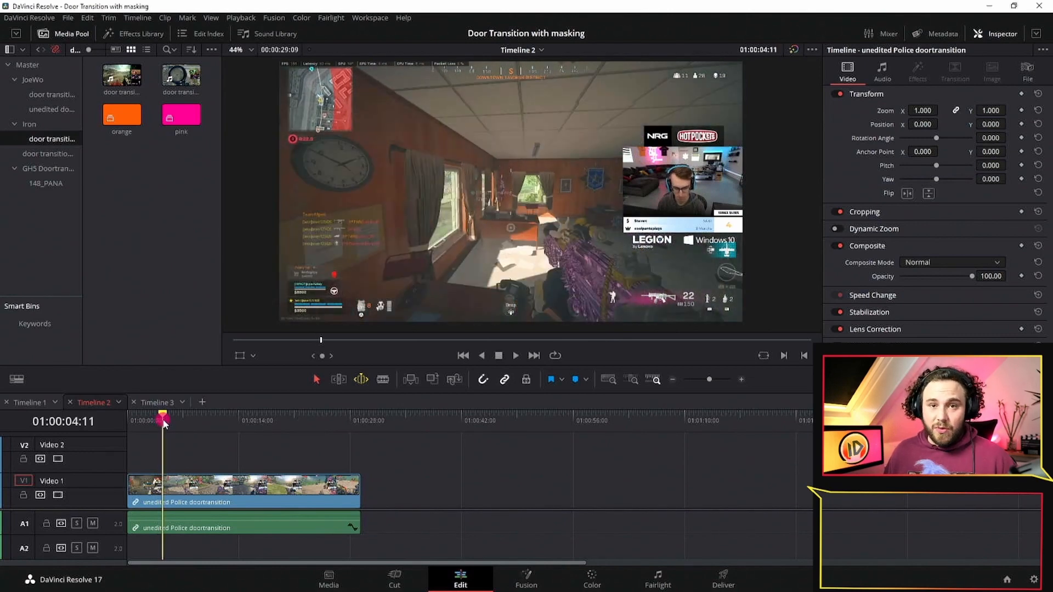
left_click_drag(164, 421, 233, 422)
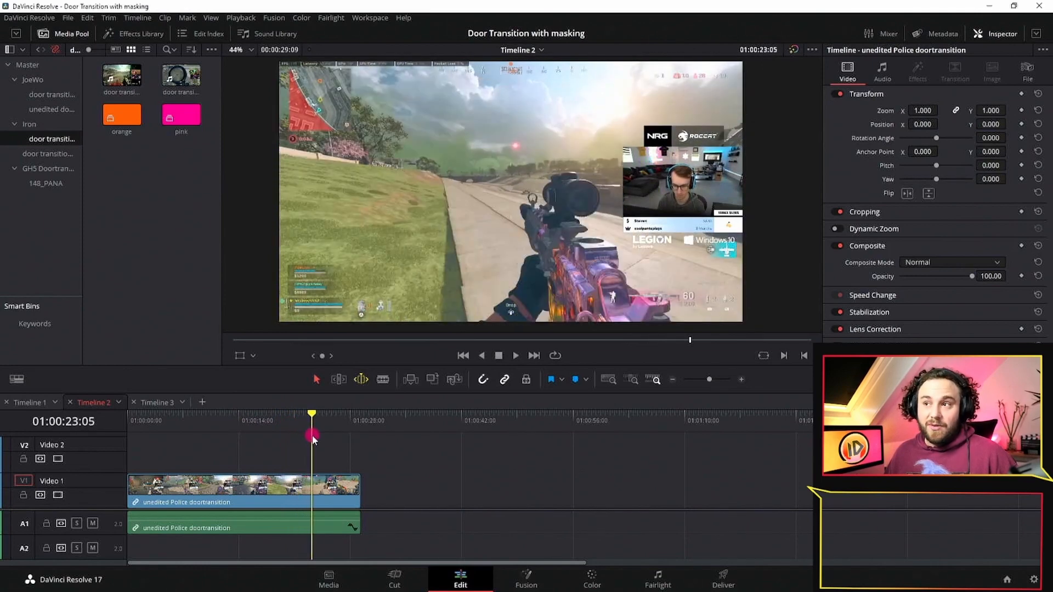
left_click_drag(313, 436, 268, 448)
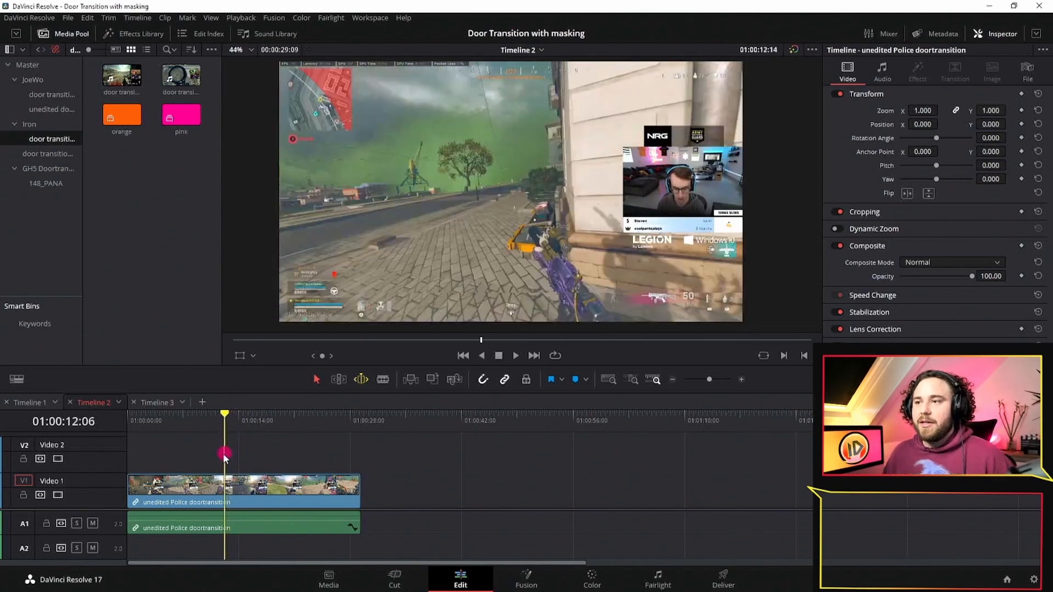
left_click(136, 420)
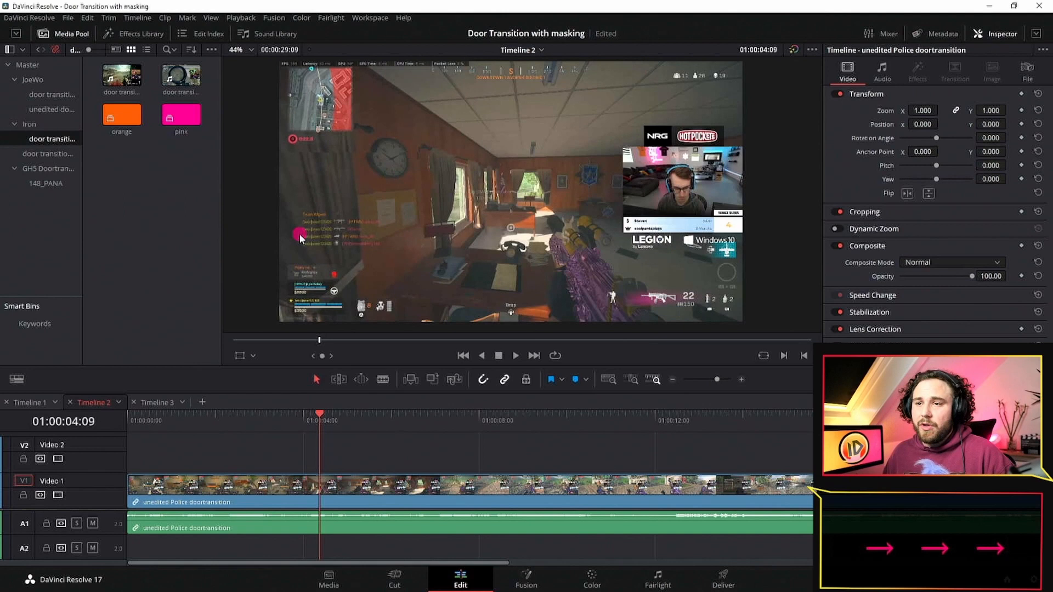
mouse_move(282, 274)
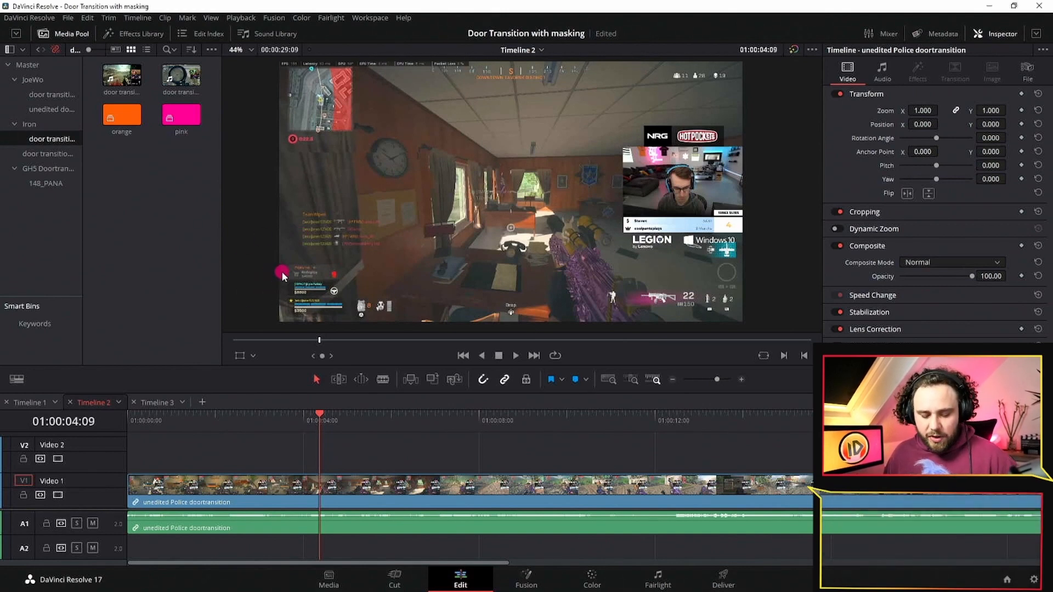
Step: Blade the gameplay clip (Ctrl+B) where the hand reaches for the door
key("ctrl+b")
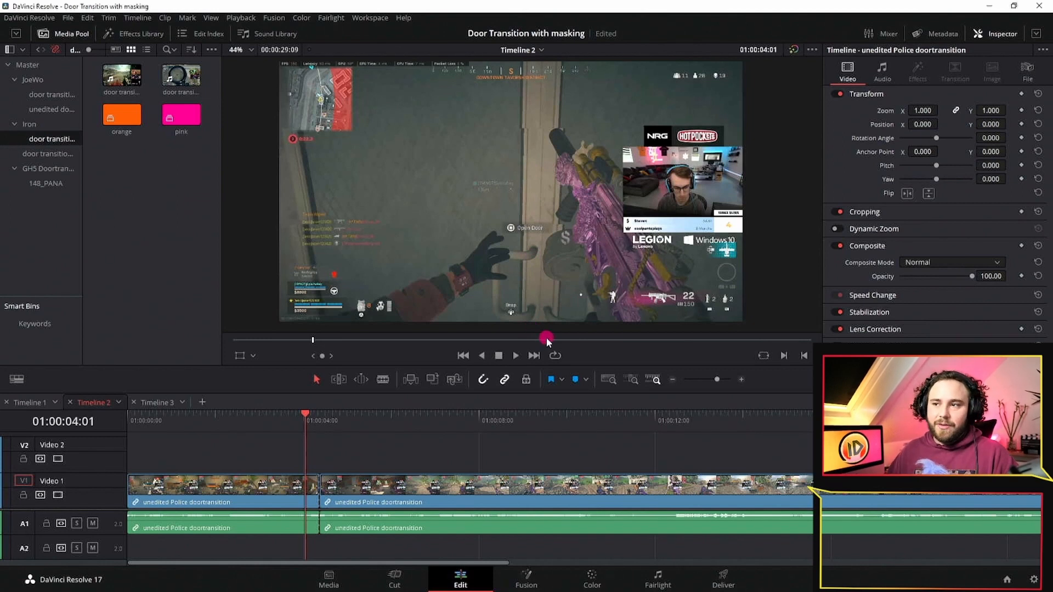
left_click(534, 356)
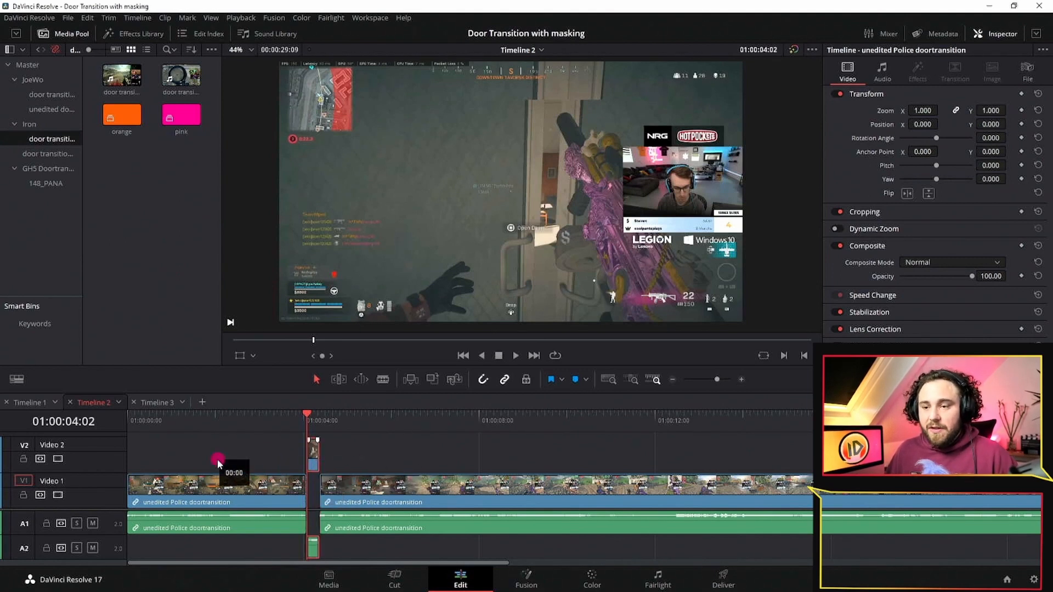
Step: Drag the short door-opening piece up onto Video 2 with its audio on A2
left_click_drag(218, 462, 313, 462)
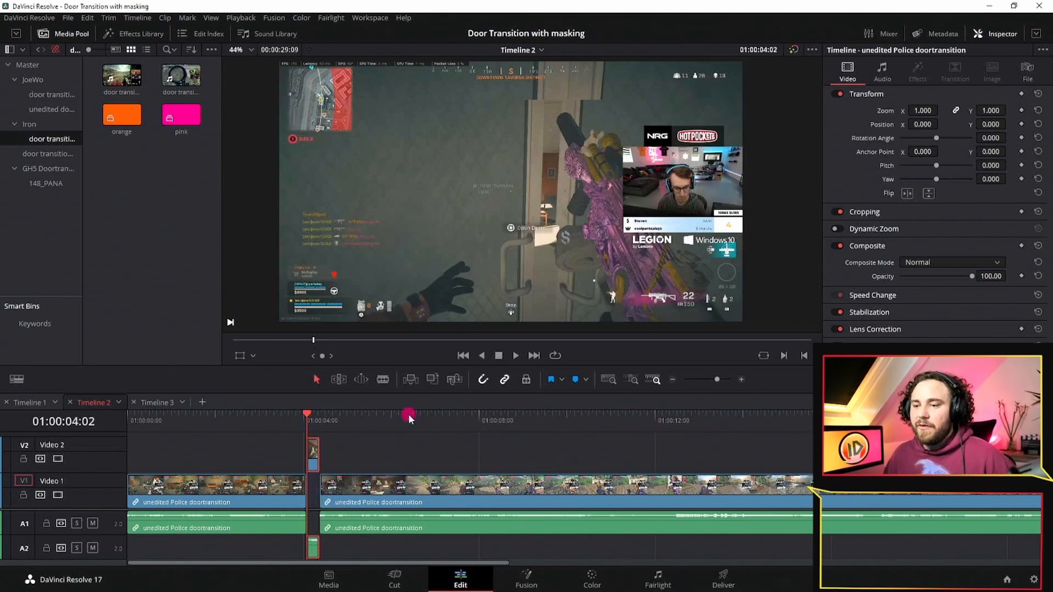
left_click(781, 421)
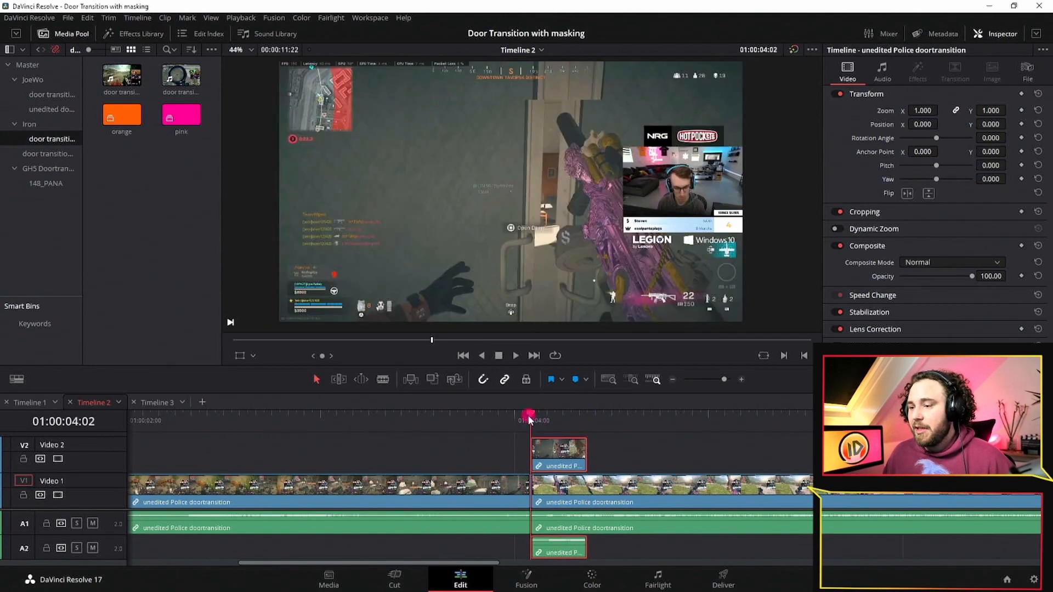
left_click(481, 380)
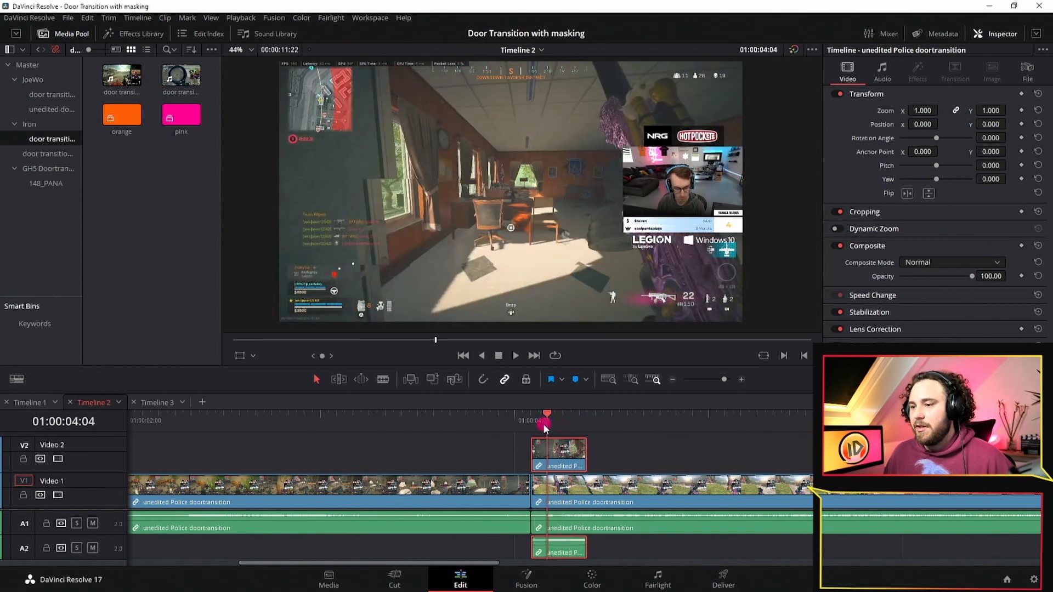
left_click_drag(546, 415, 636, 414)
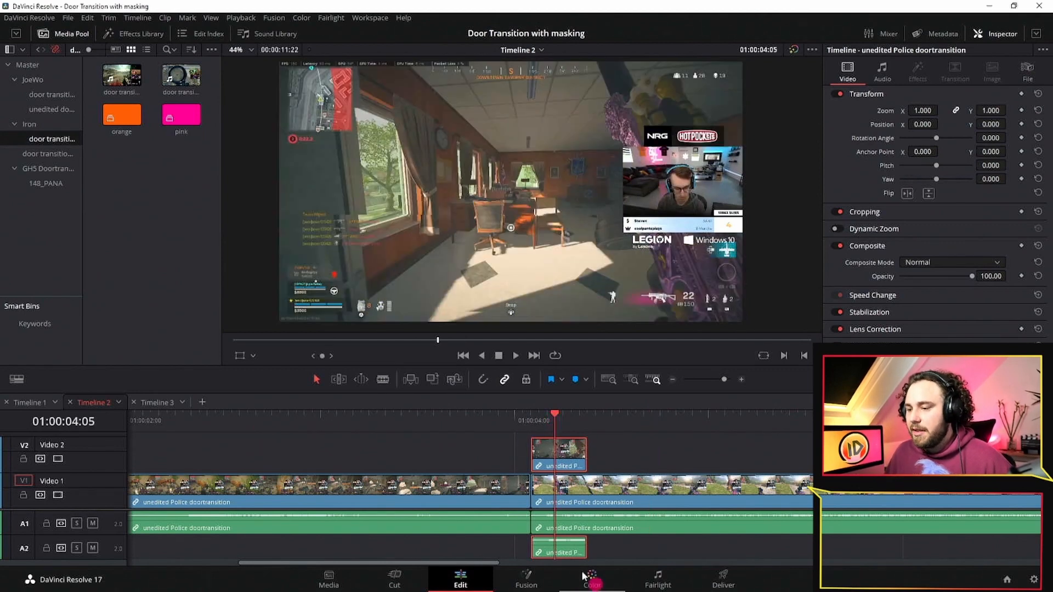
Step: Switch to the Color page and load the short V2 door clip with the Window palette shown
left_click(591, 579)
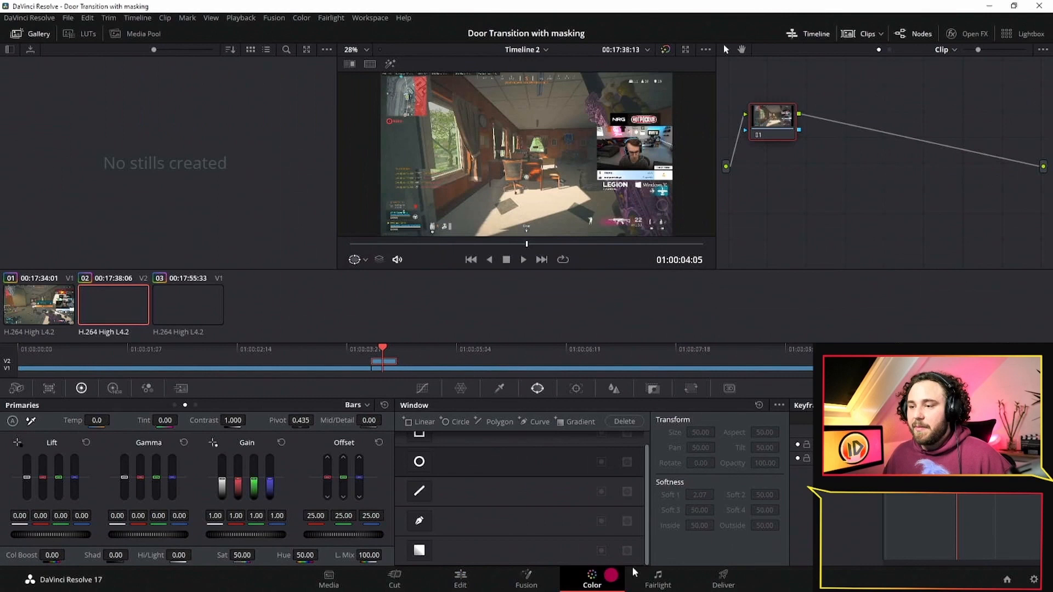
left_click(538, 388)
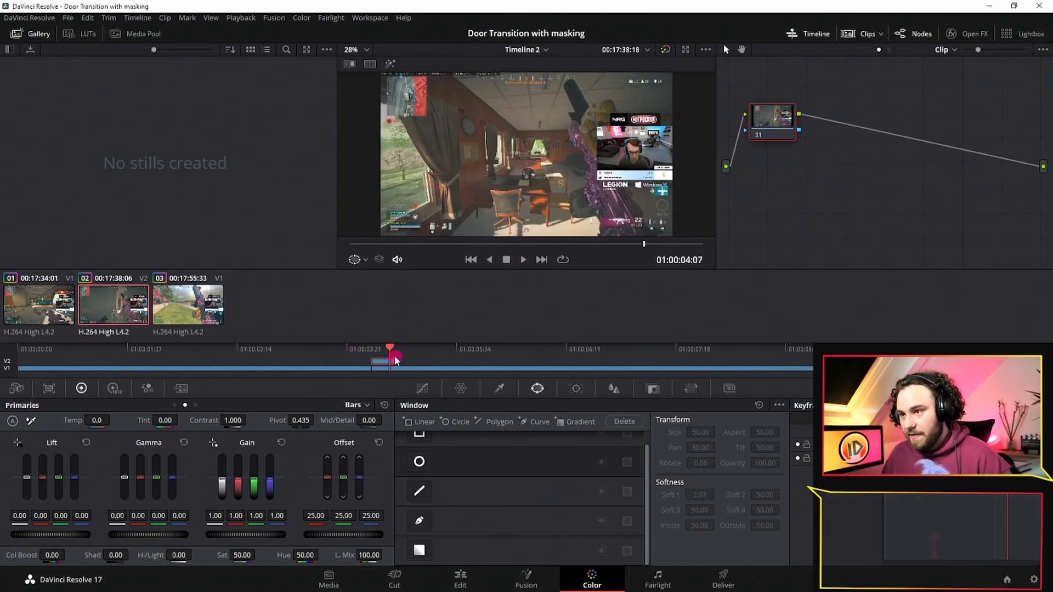
left_click(38, 303)
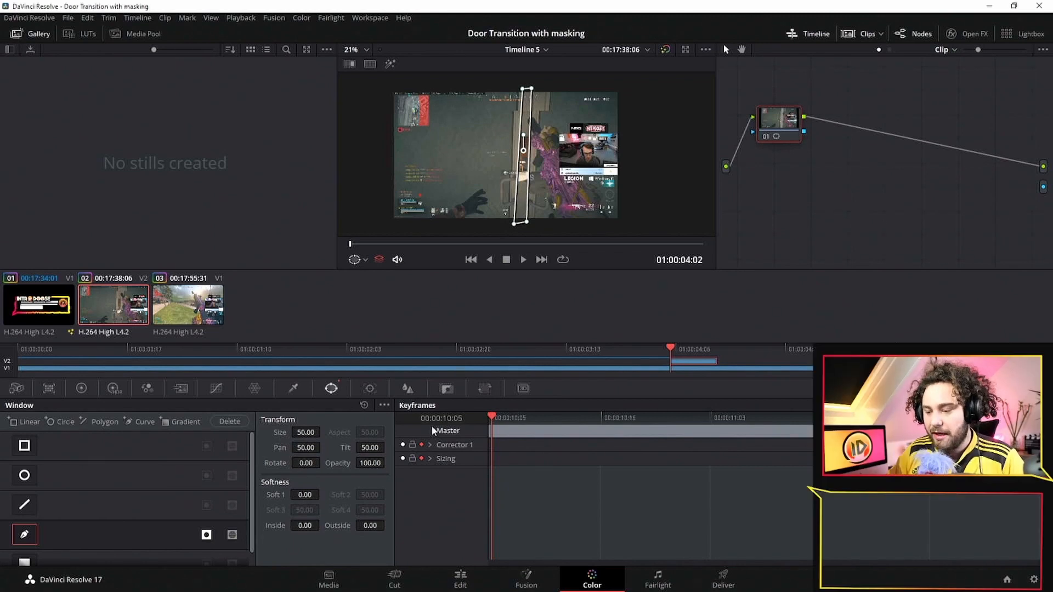
mouse_move(519, 342)
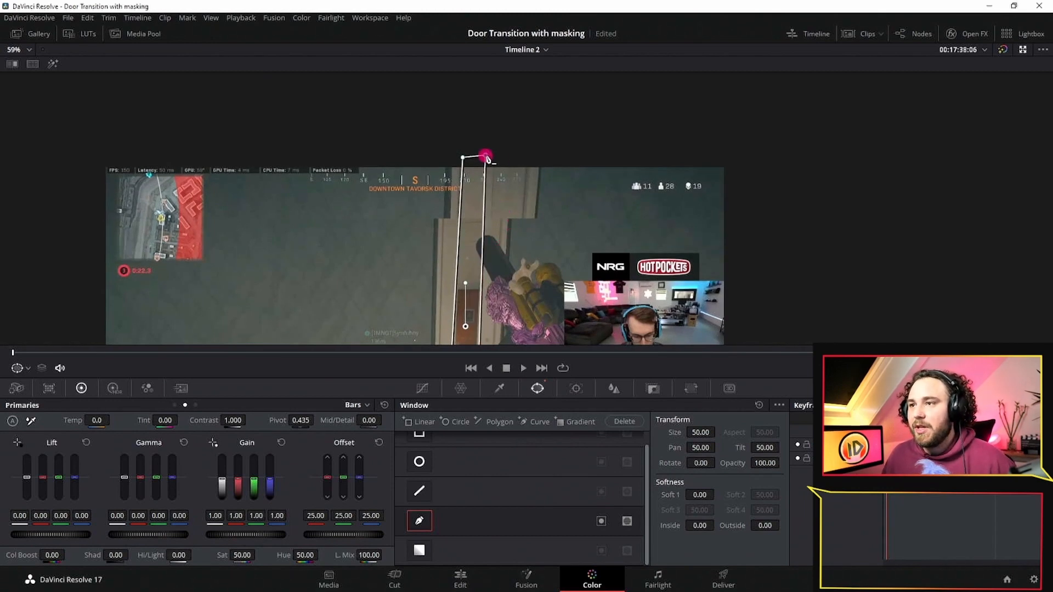
Step: Drag the polygon window's corners past the frame edges and along the opening door
left_click_drag(463, 158, 485, 158)
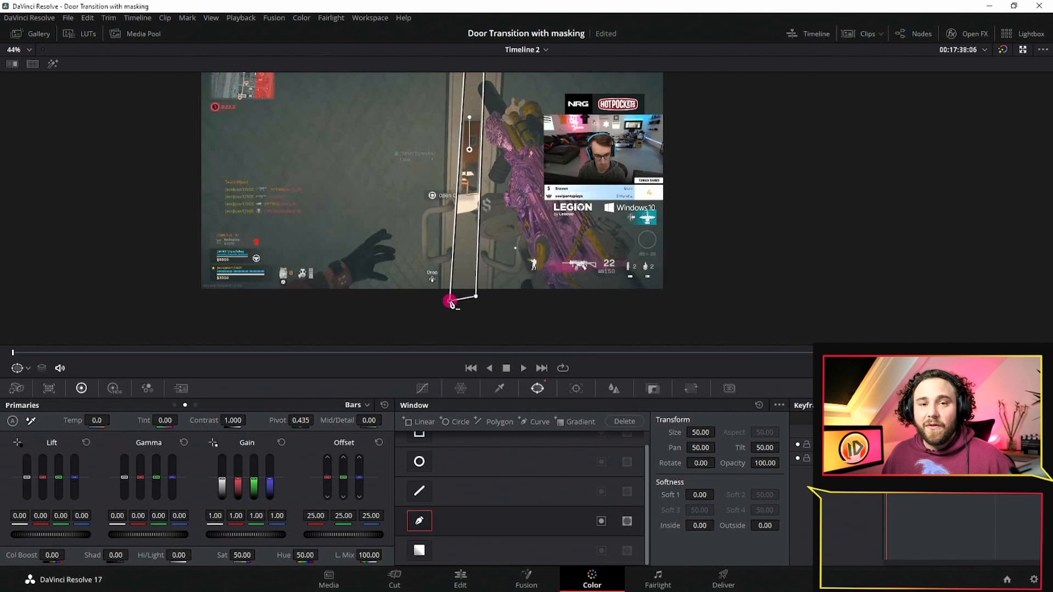
left_click_drag(449, 300, 468, 310)
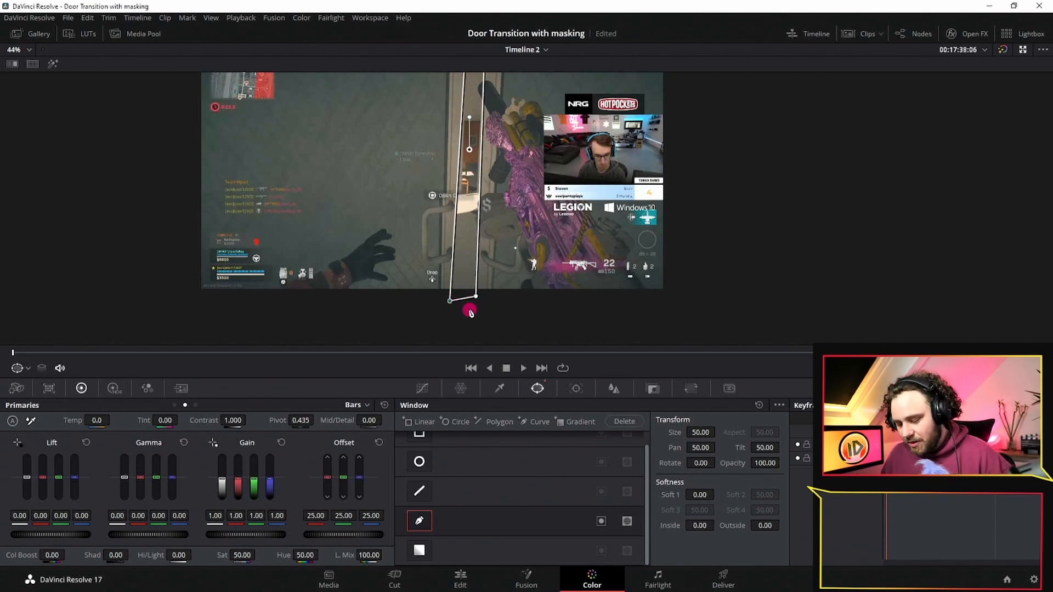
left_click_drag(470, 312, 463, 178)
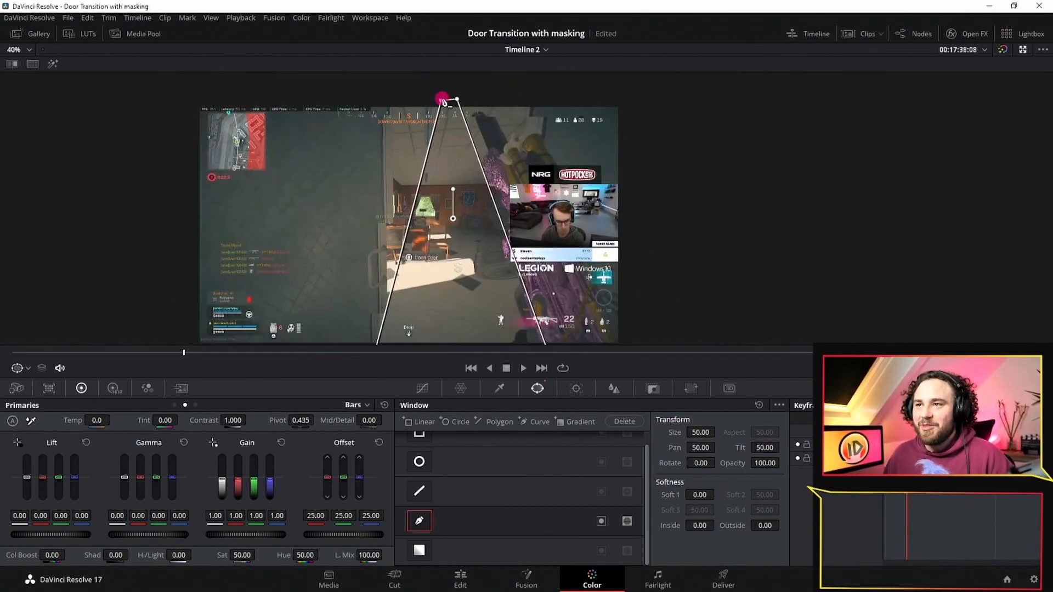
left_click_drag(449, 101, 391, 107)
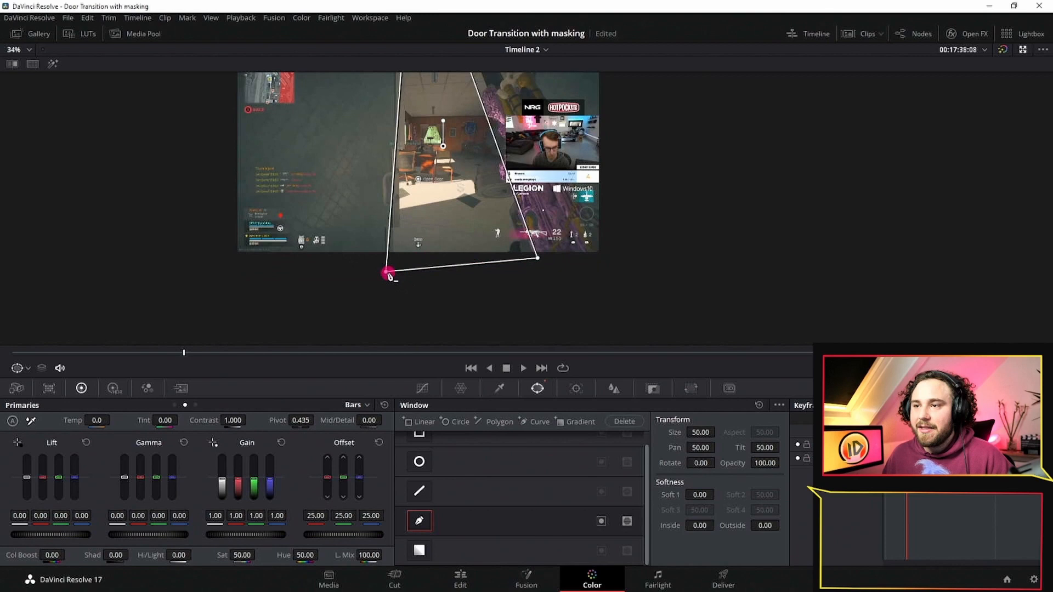
left_click_drag(389, 276, 395, 274)
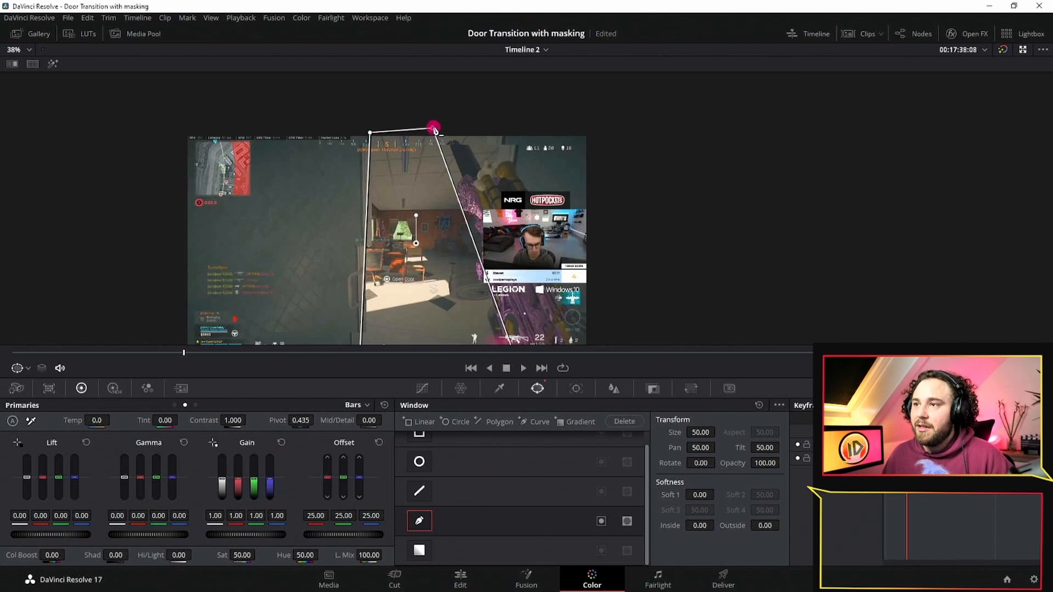
Step: Refine the mask outline so its edge lines up with the door frame
left_click_drag(434, 127, 496, 127)
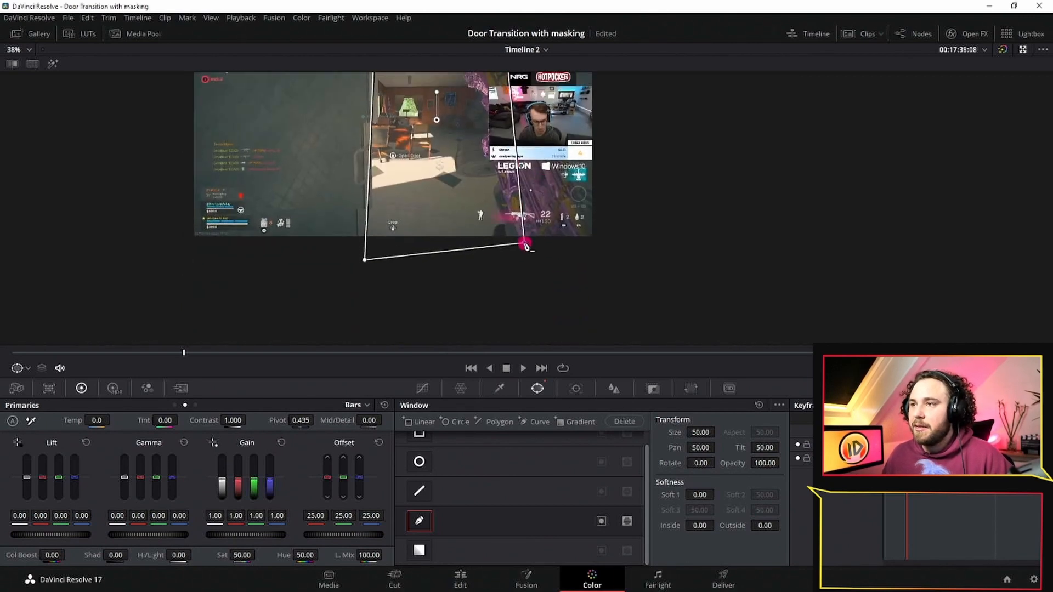
left_click_drag(527, 243, 512, 245)
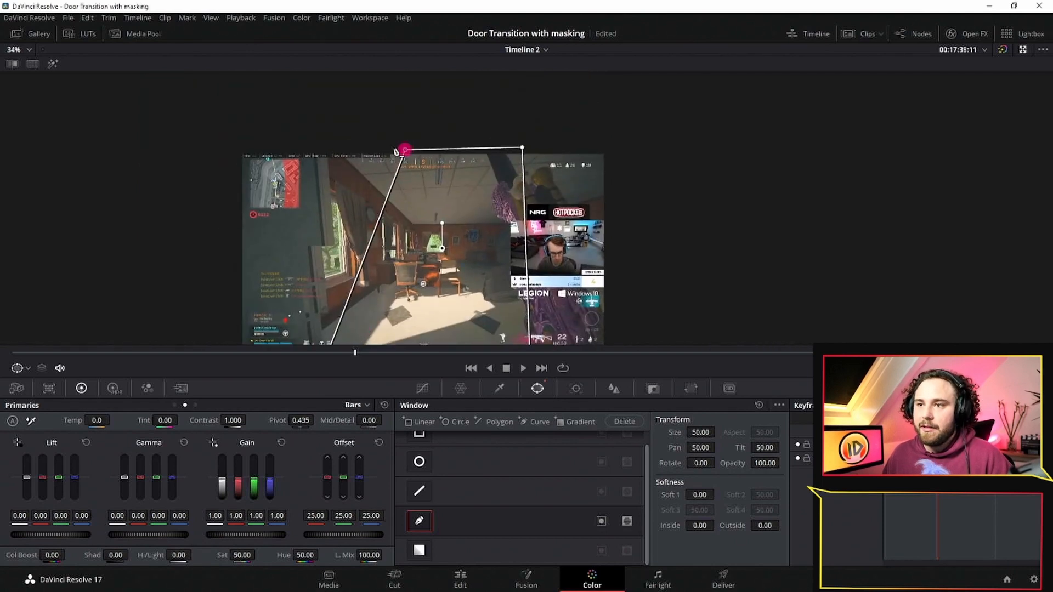
left_click_drag(403, 149, 322, 149)
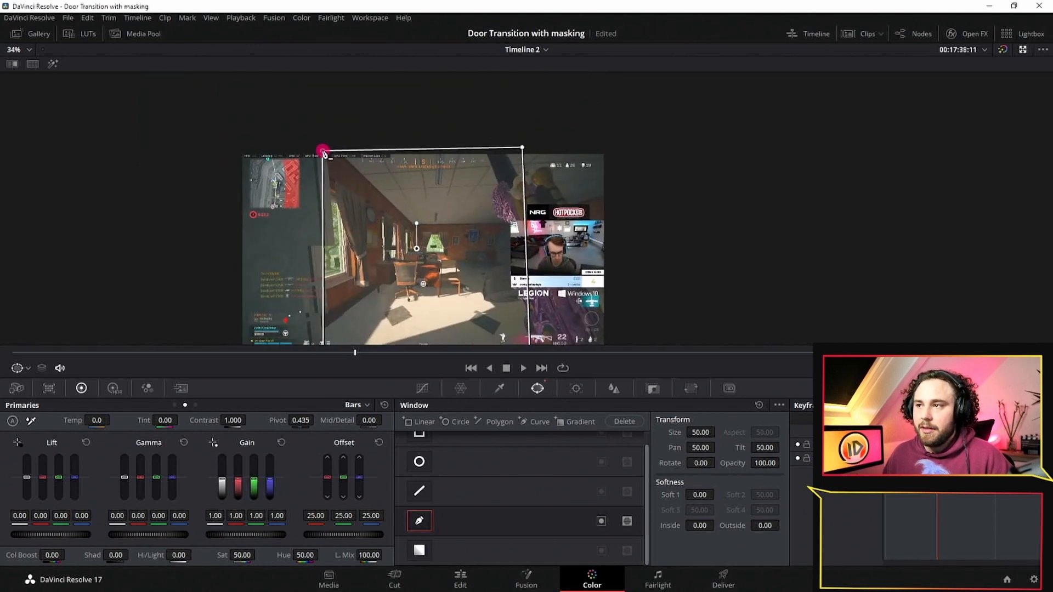
left_click_drag(322, 149, 524, 146)
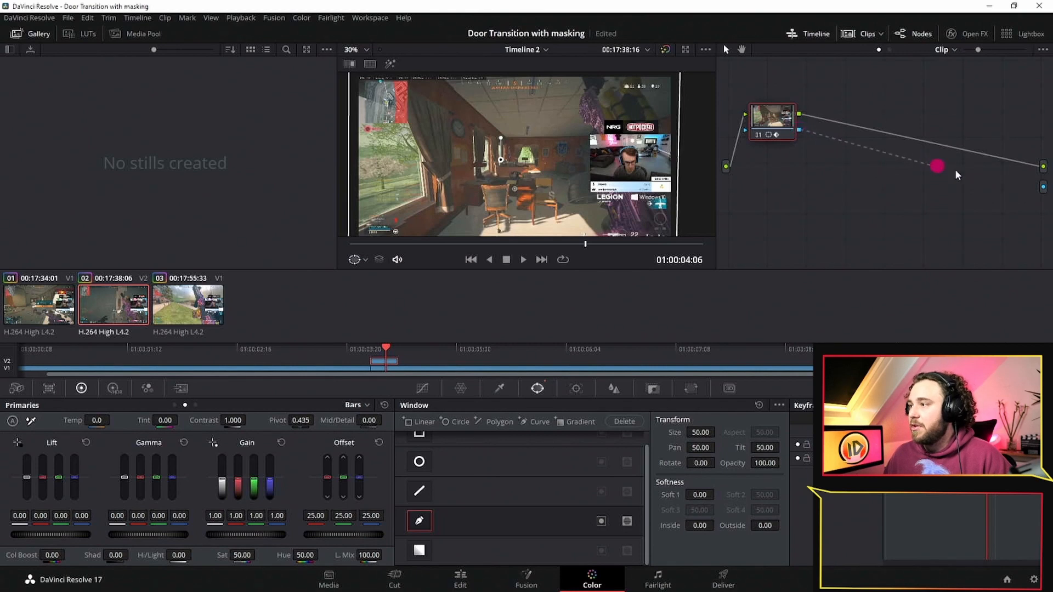
Step: Wire the door mask node's alpha to the clip's Alpha Output connector
left_click_drag(937, 166, 868, 259)
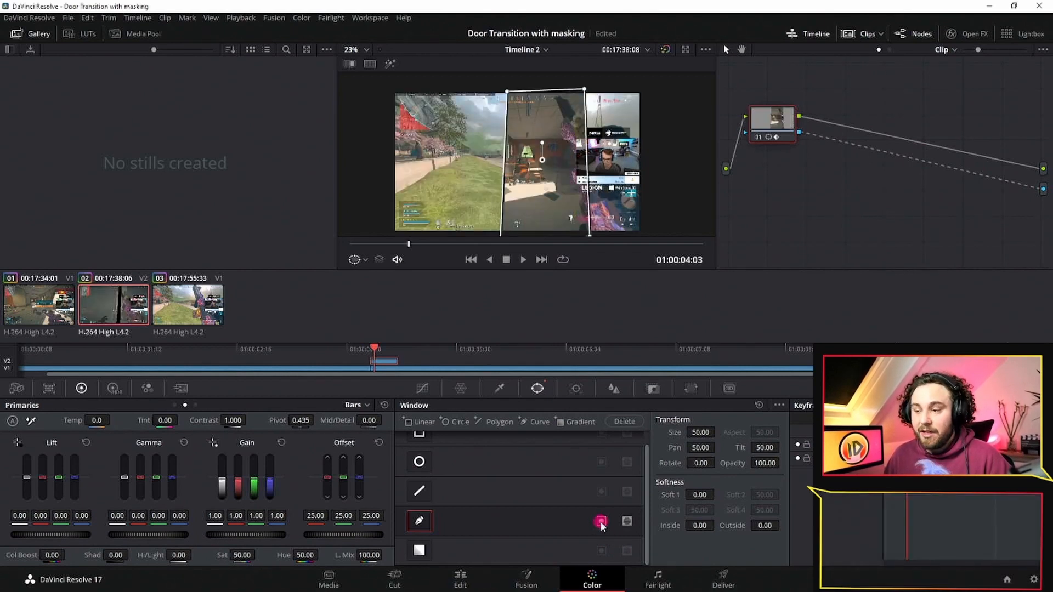
left_click(601, 521)
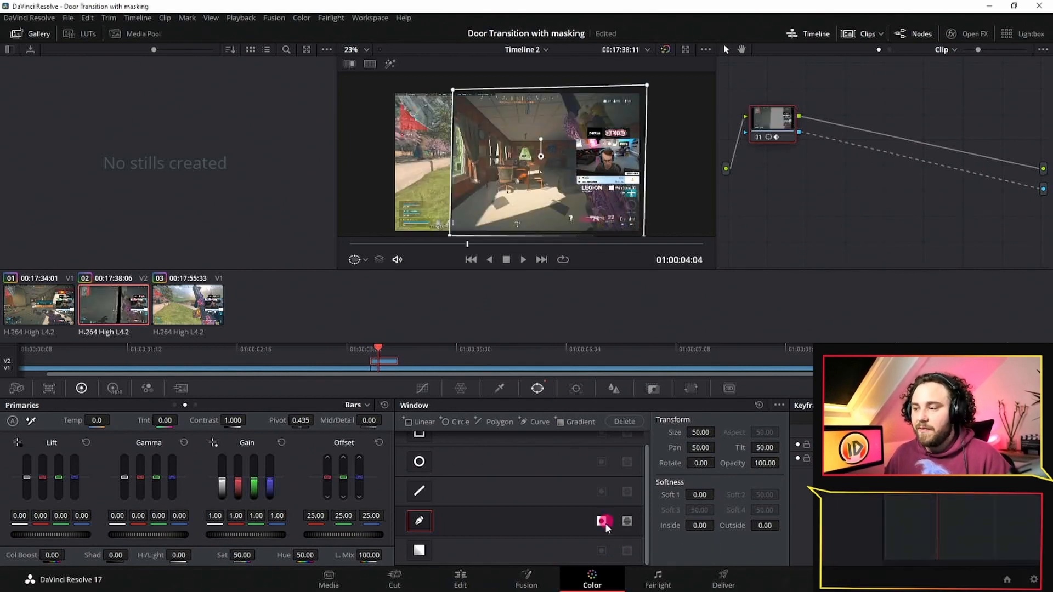
left_click(602, 521)
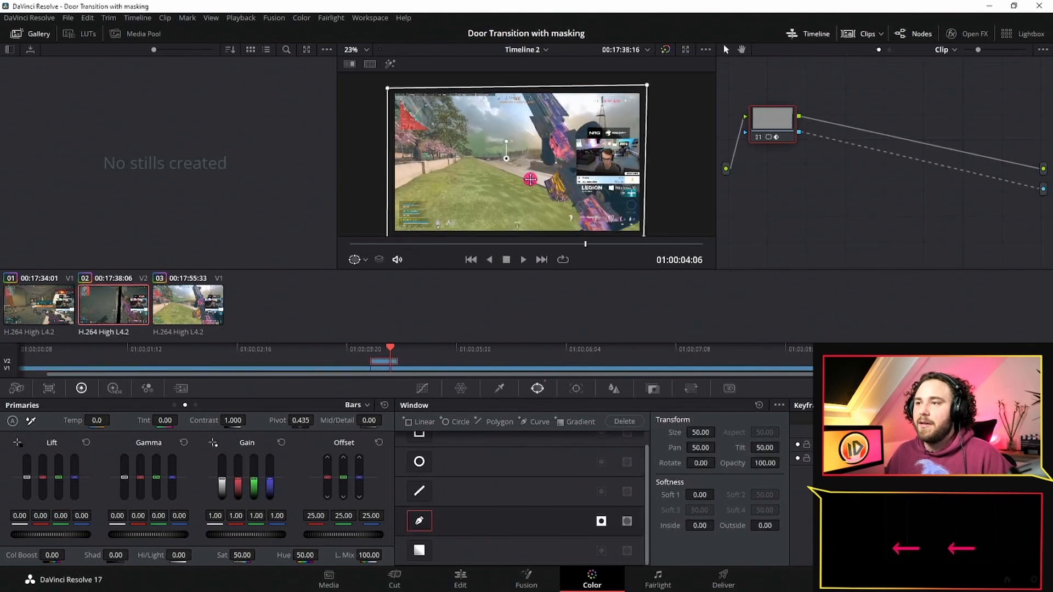
left_click(459, 577)
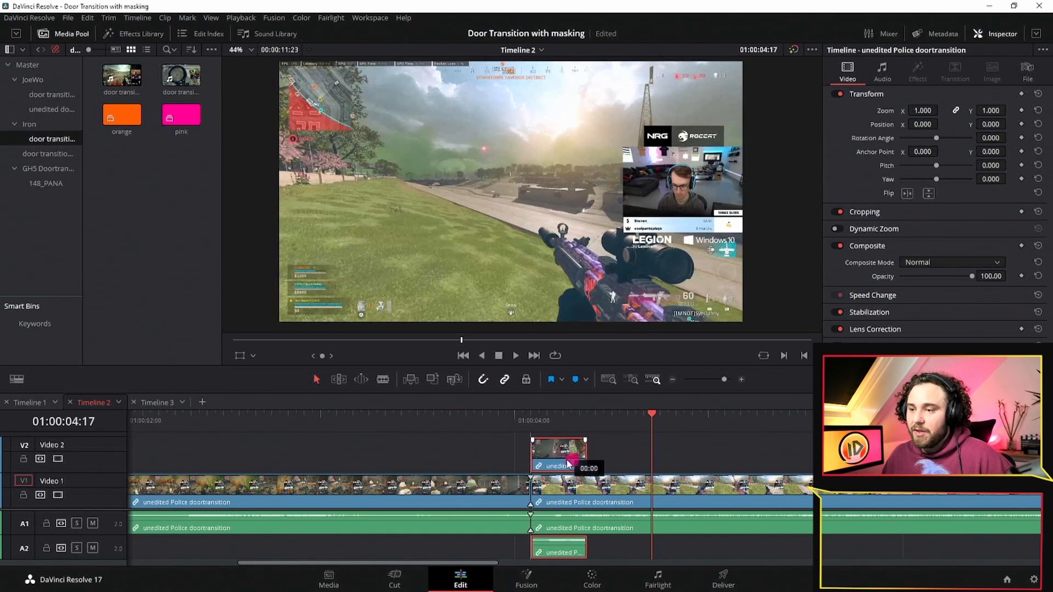
Step: Select the masked door clip on Video 2, then clear the selection
left_click(441, 417)
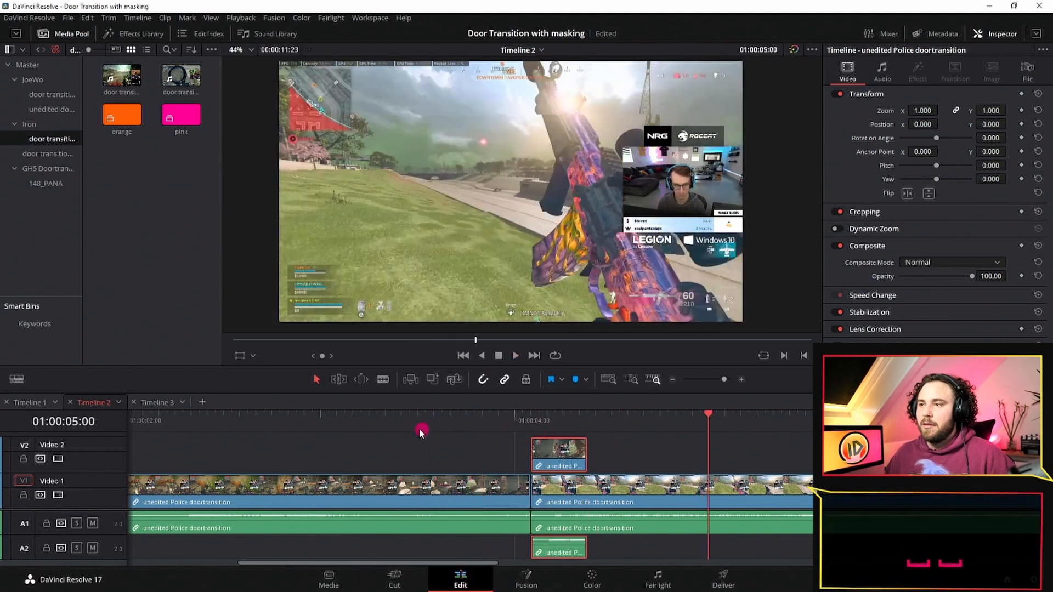
left_click(515, 356)
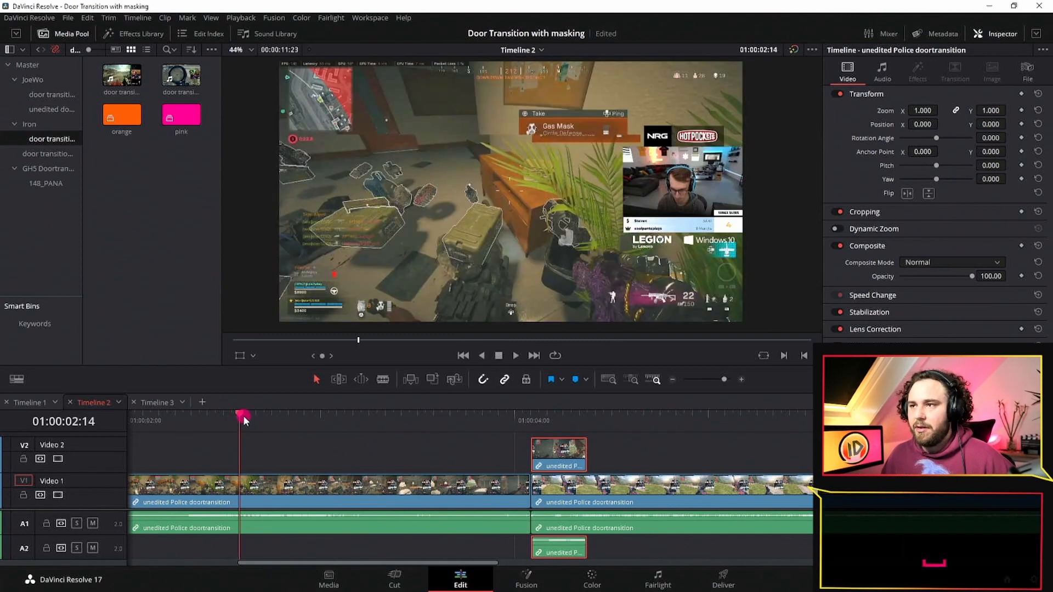
left_click(516, 356)
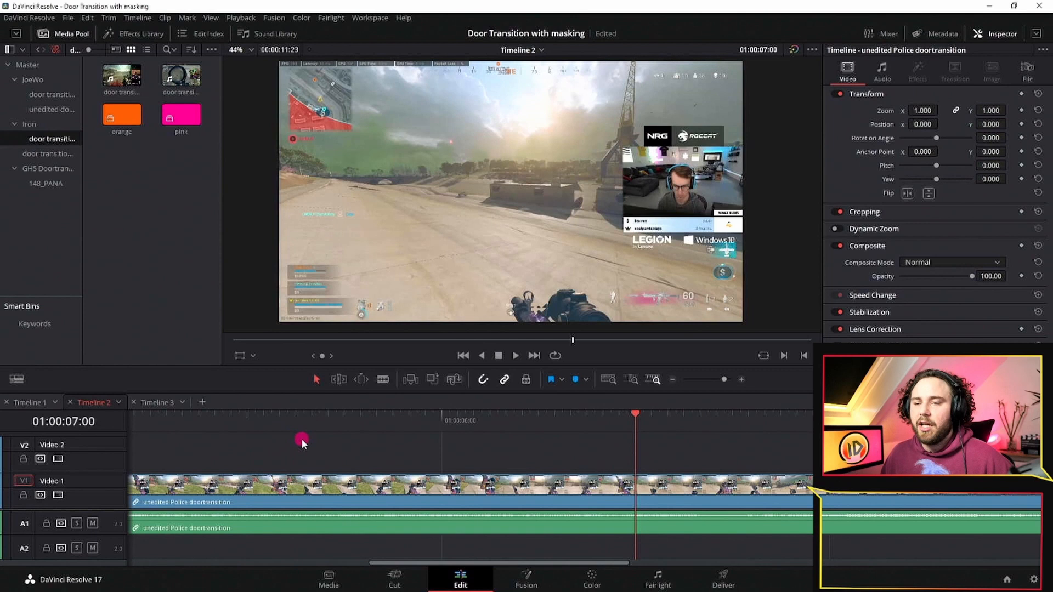
mouse_move(307, 448)
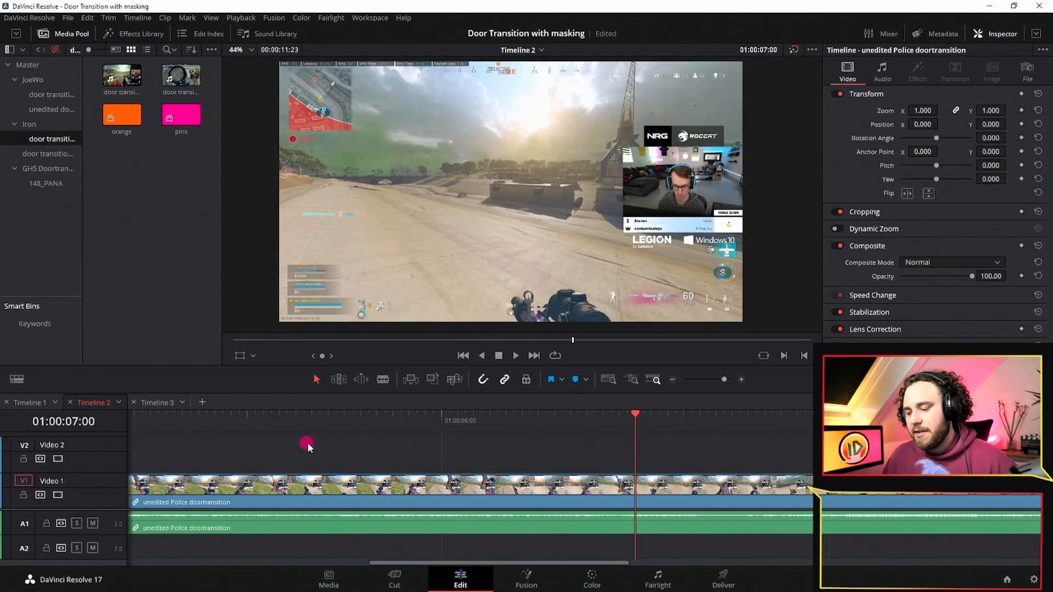
mouse_move(388, 465)
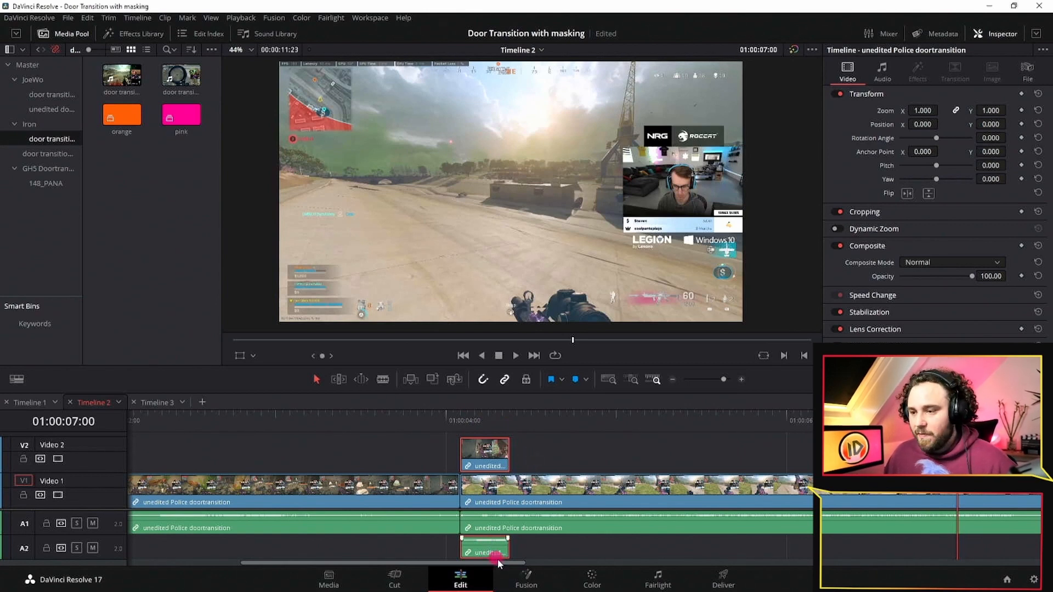
Step: Stop the A1 gameplay audio at the V2 door clip start, keeping the A2 door sound
left_click(881, 70)
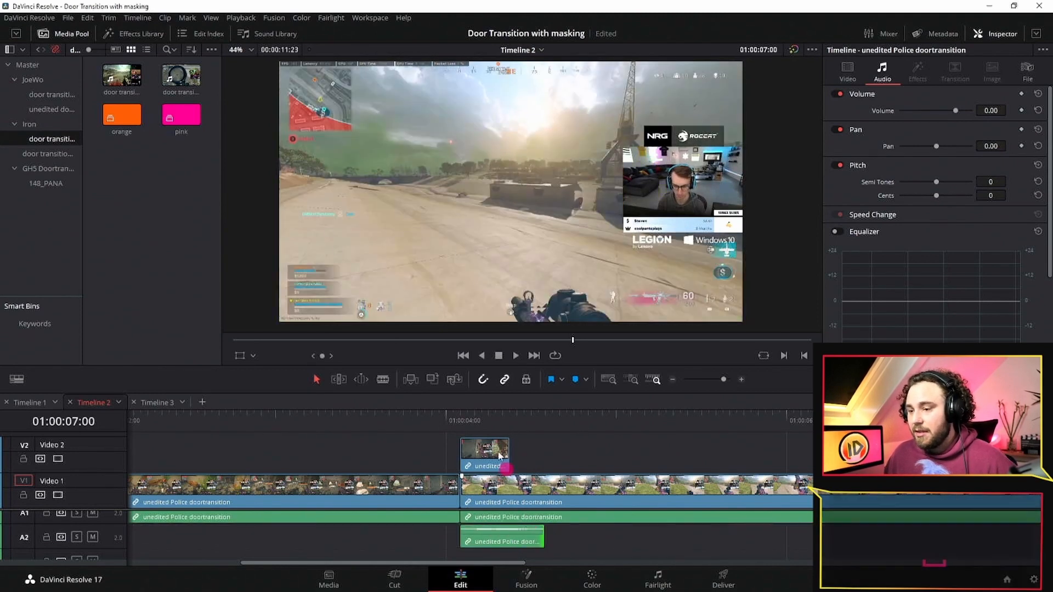
left_click(489, 416)
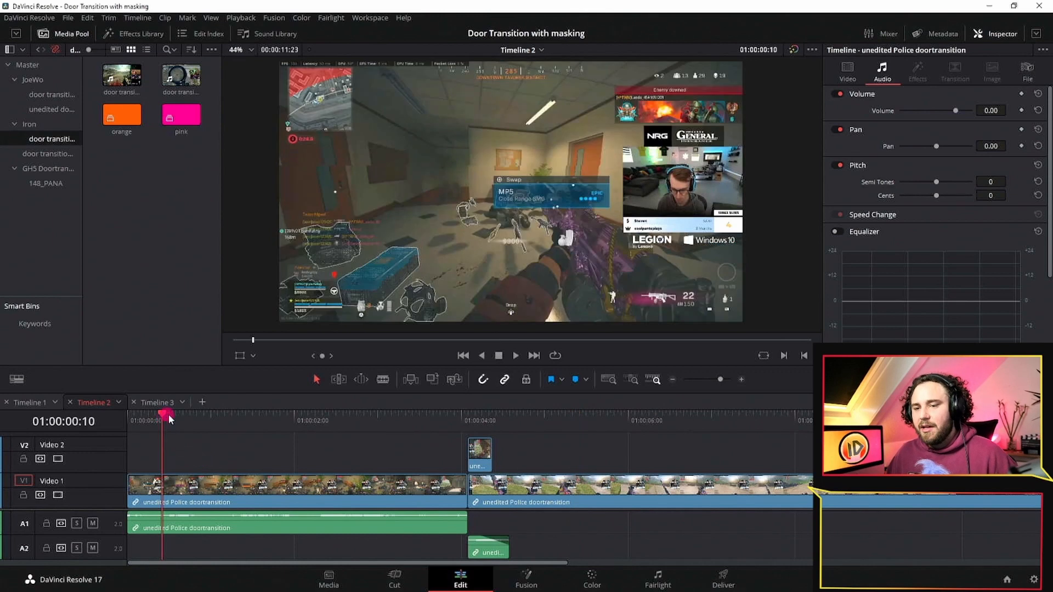
left_click(381, 421)
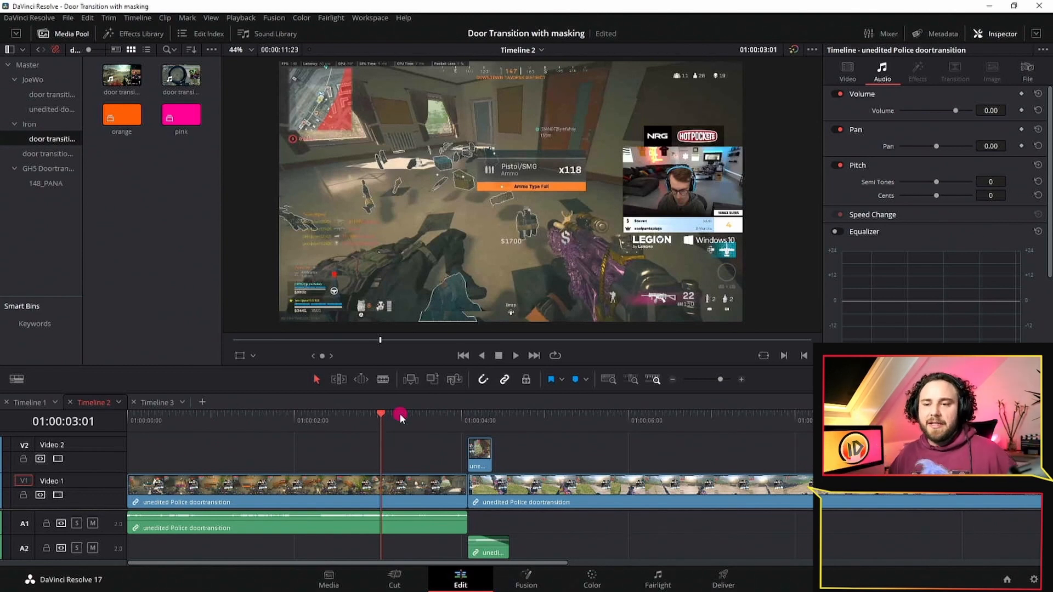
left_click_drag(401, 414, 355, 415)
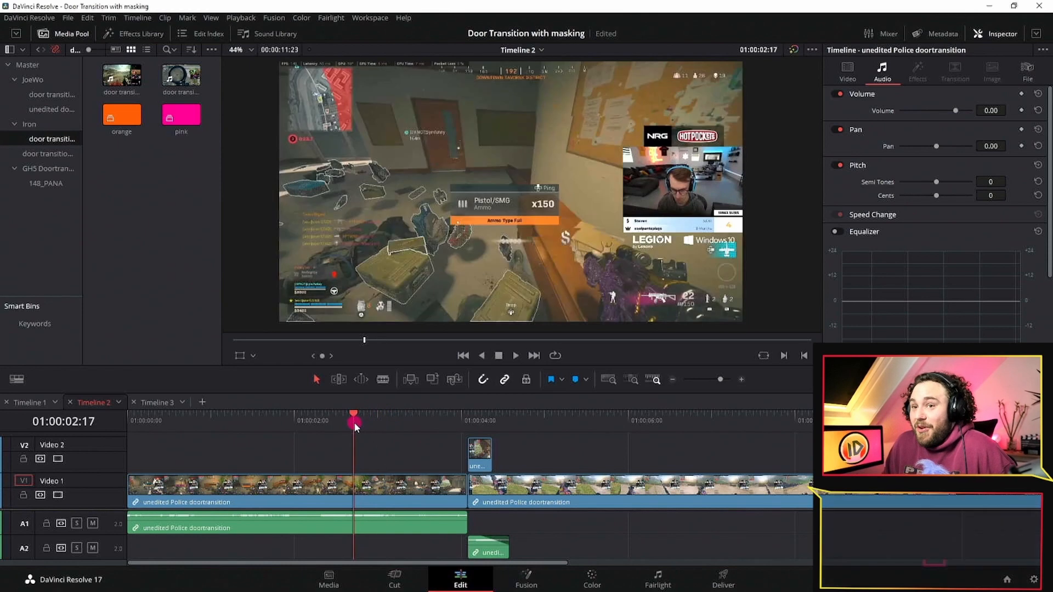
left_click(515, 356)
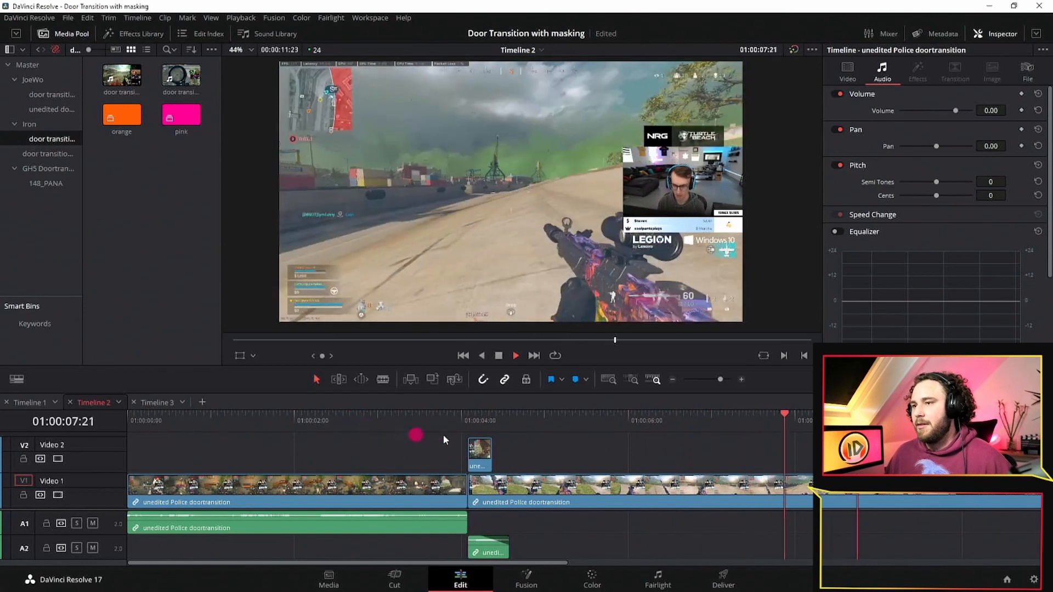
left_click(629, 428)
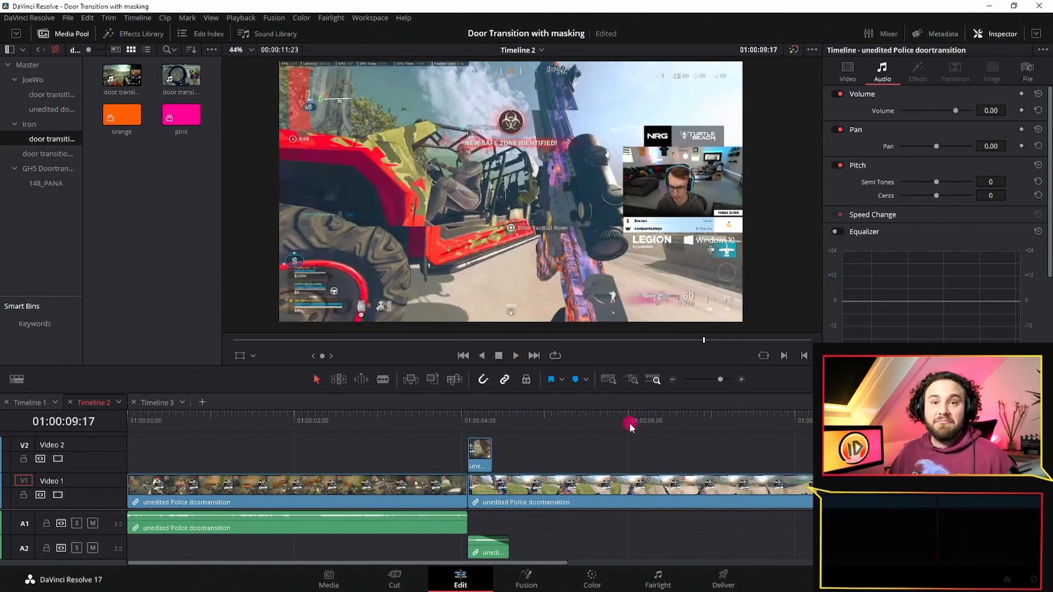